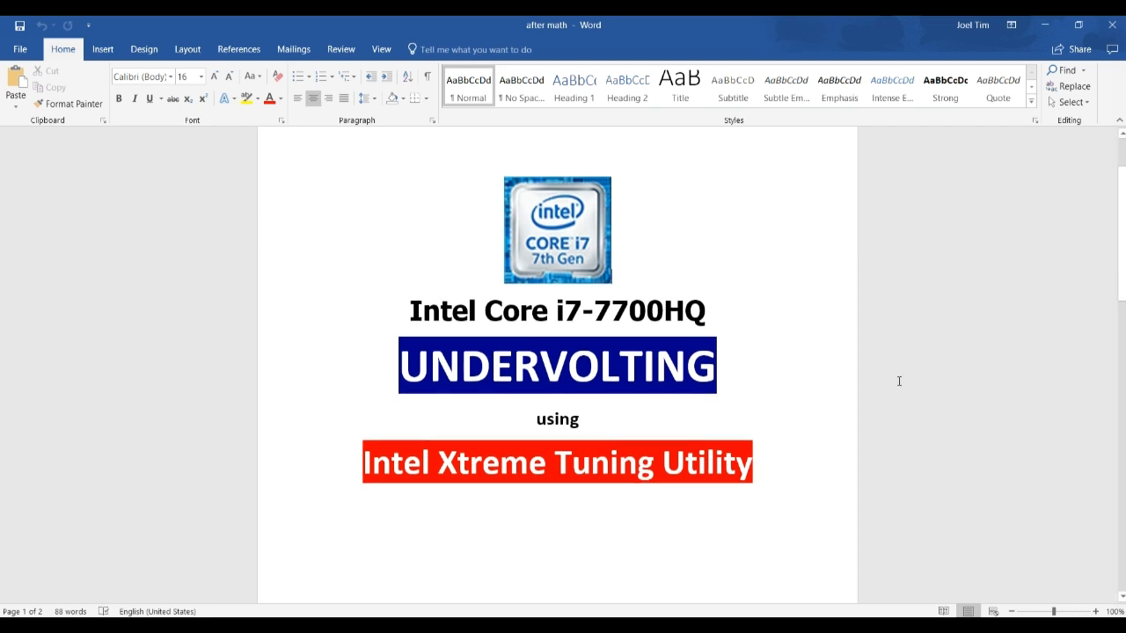
mouse_move(891, 383)
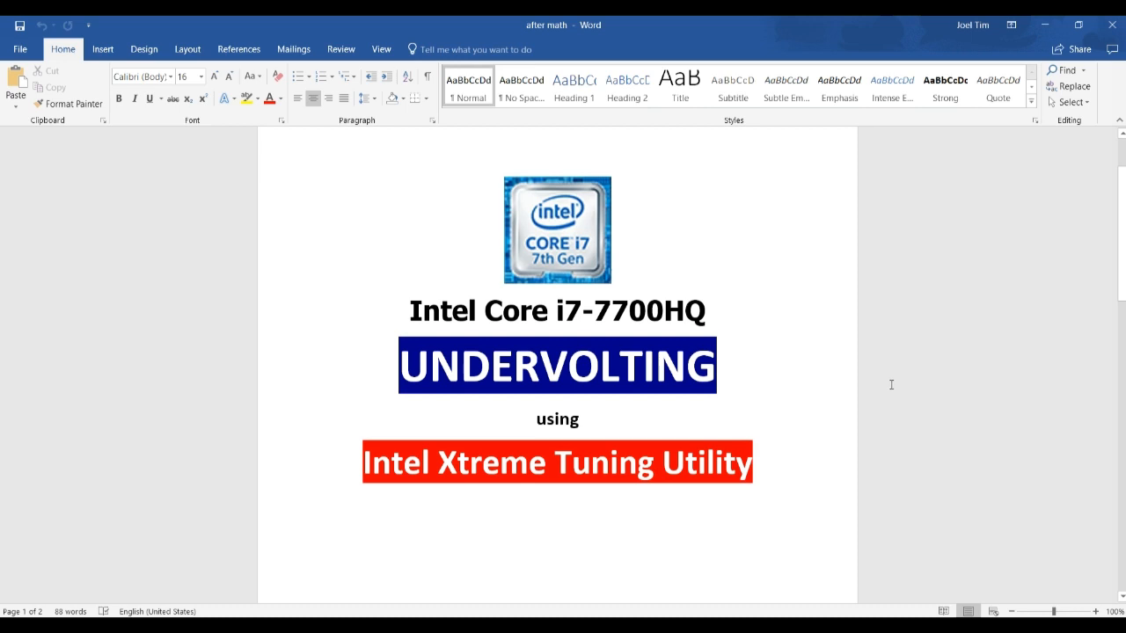
Switch from Word to Intel XTU and show the System Information overview.
scroll("down", 3)
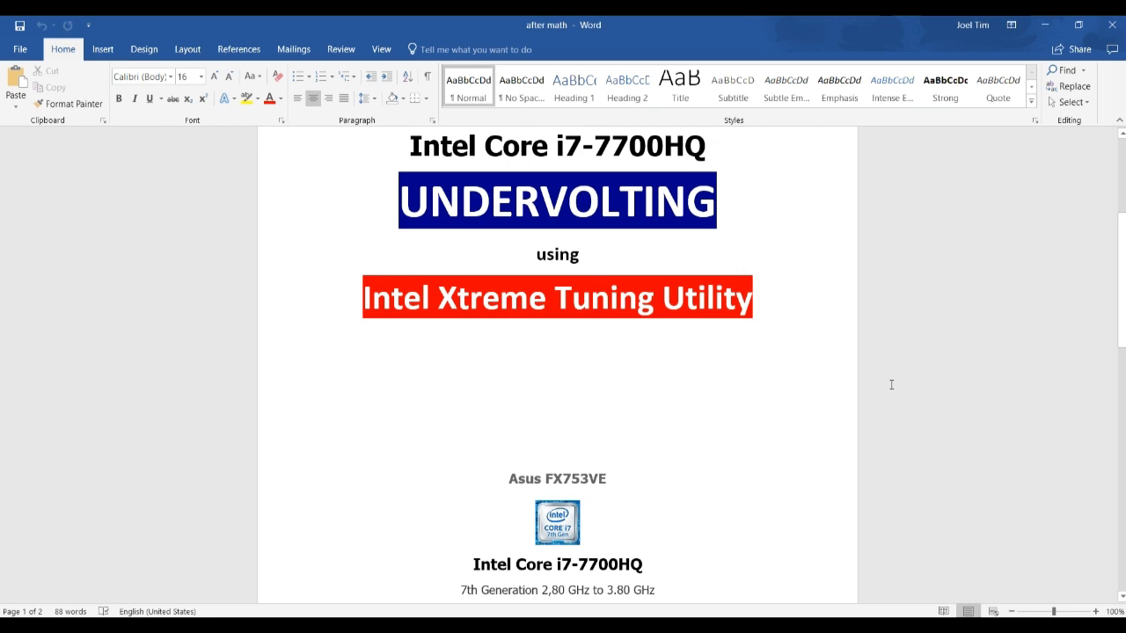
mouse_move(809, 419)
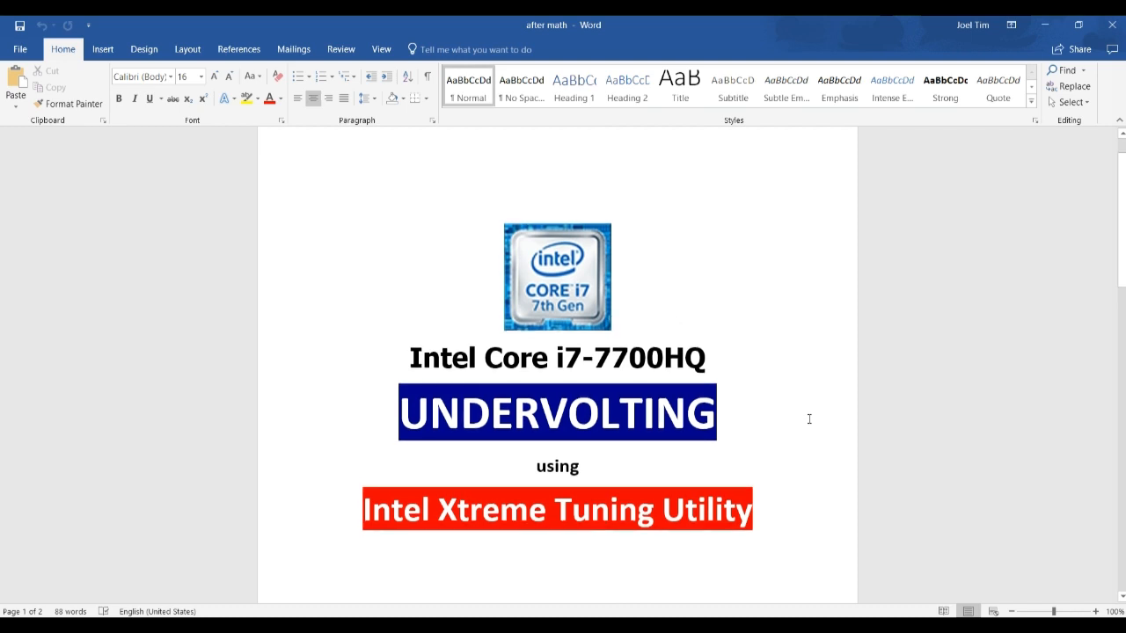
mouse_move(324, 591)
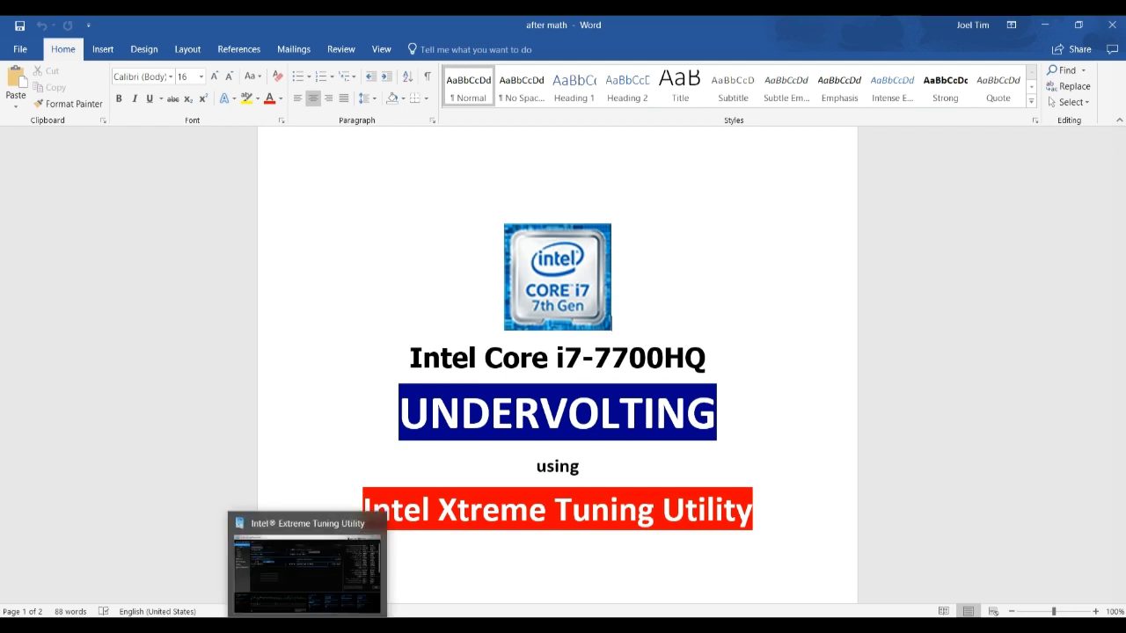
left_click(306, 564)
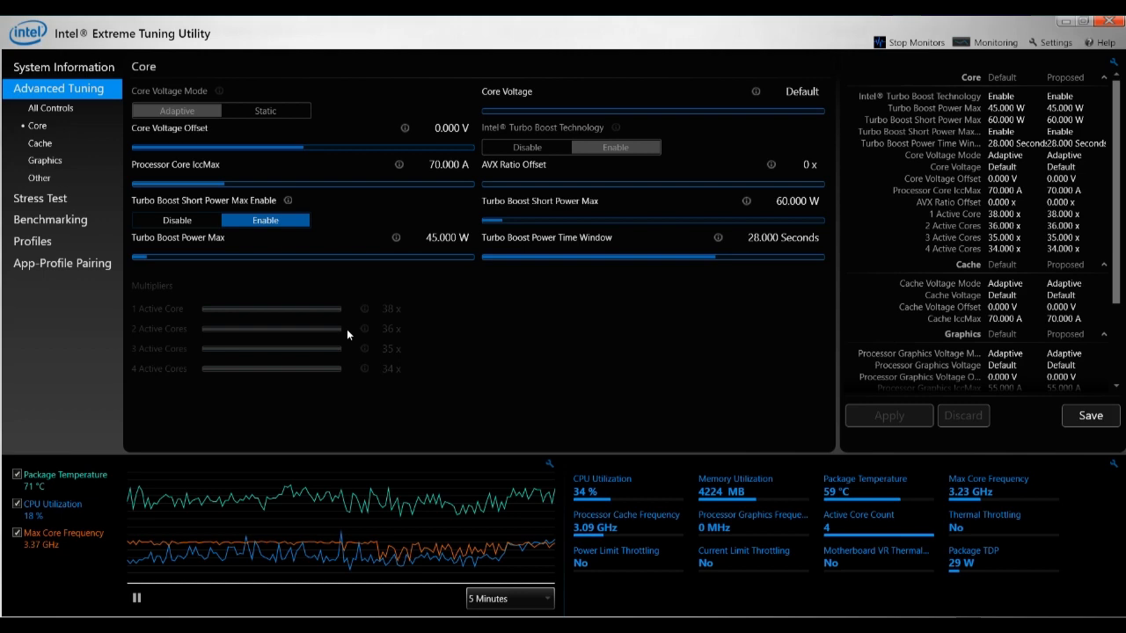
left_click(63, 67)
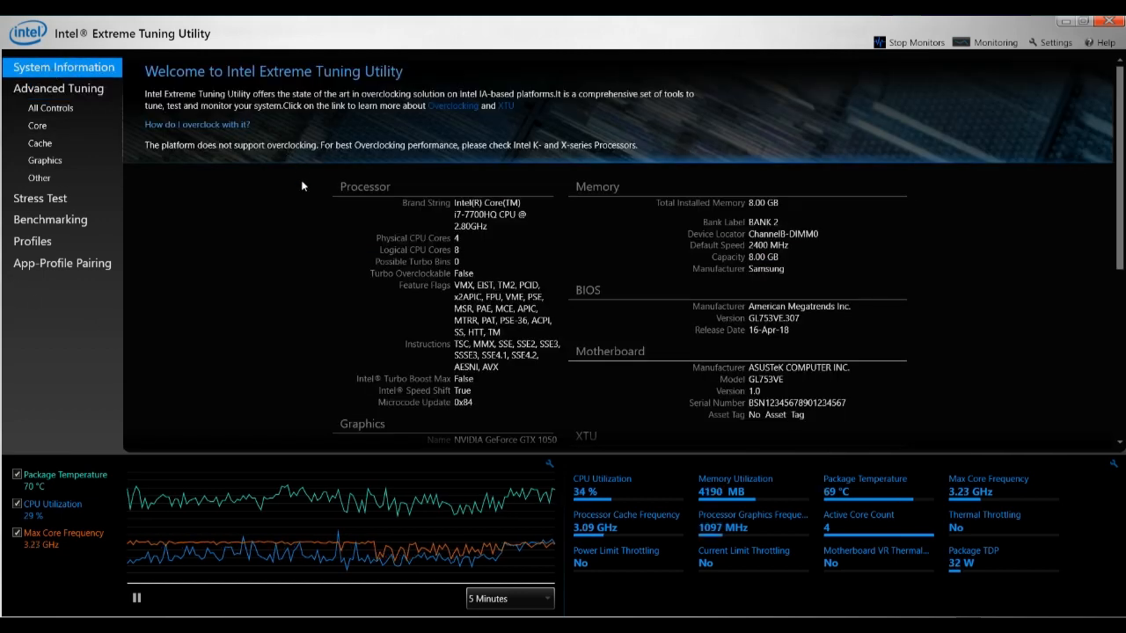
mouse_move(429, 74)
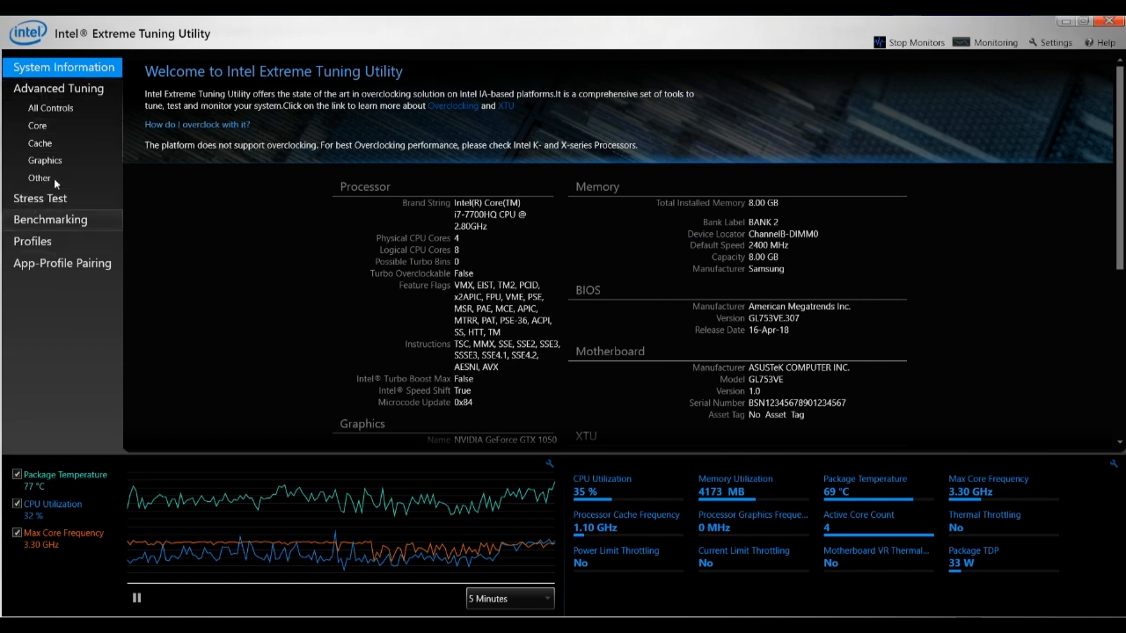
mouse_move(44, 264)
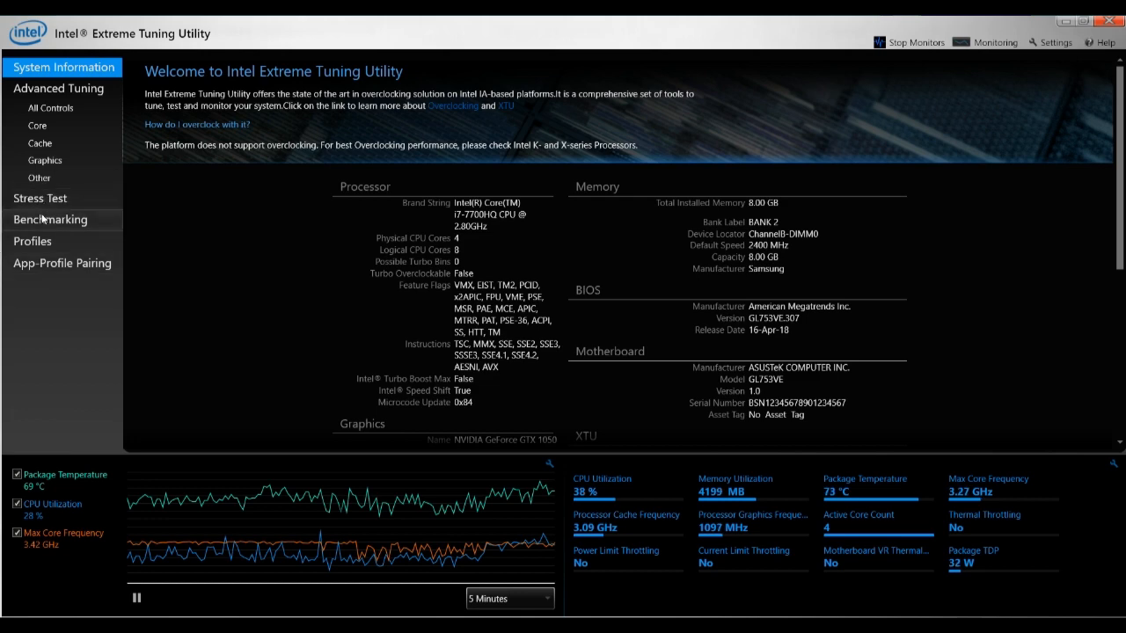
Start a benchmark run from the Benchmarking section and stop it before it finishes.
left_click(49, 218)
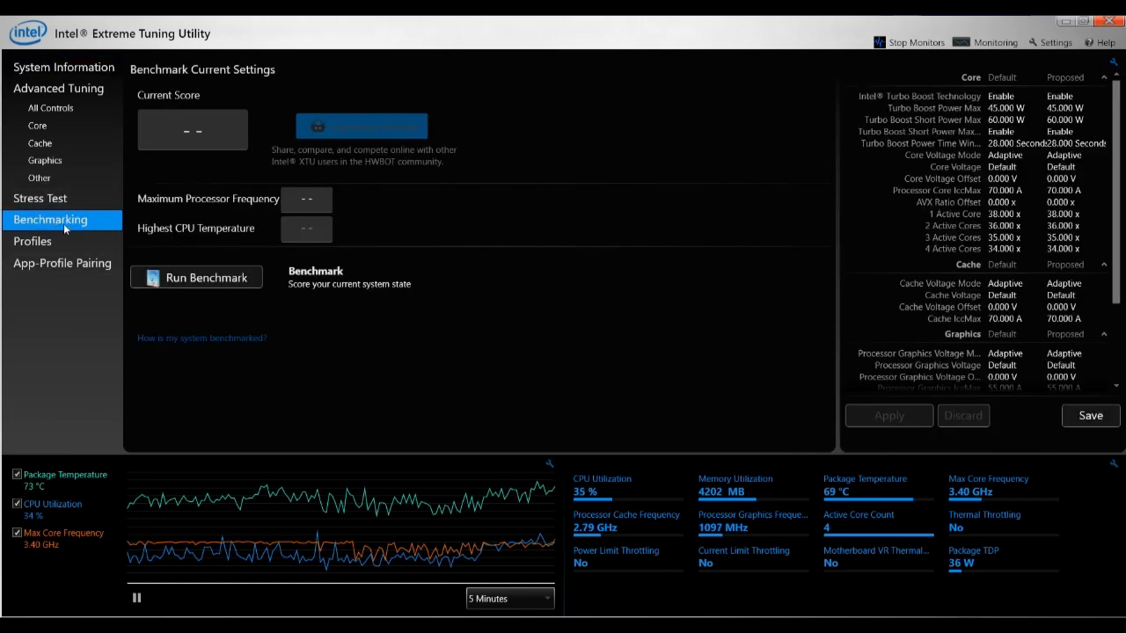
mouse_move(132, 377)
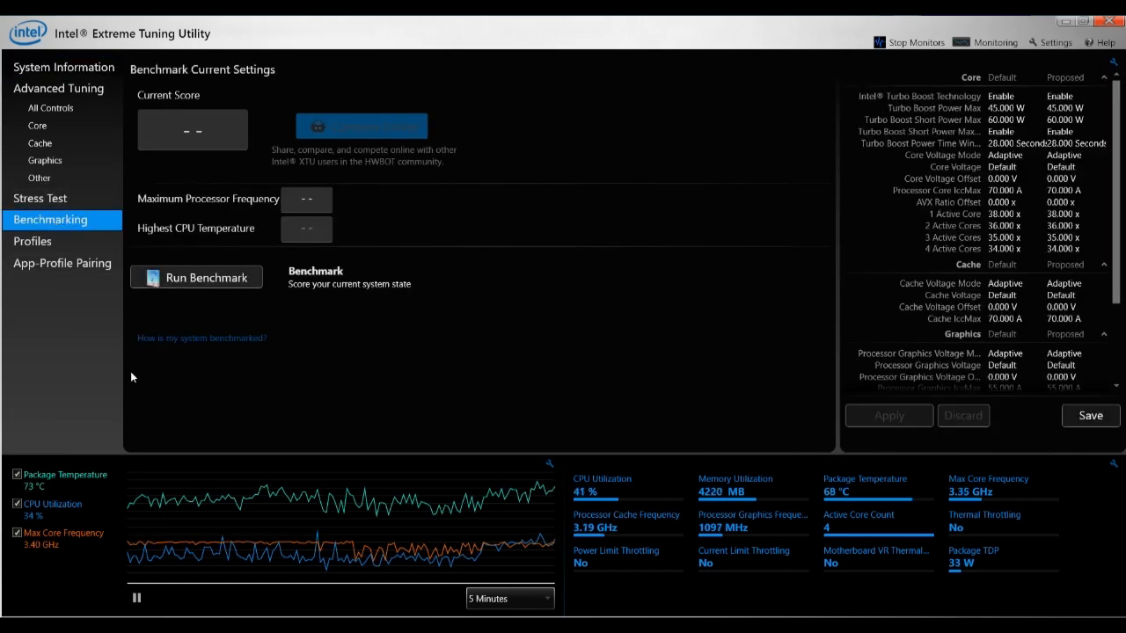
left_click(197, 278)
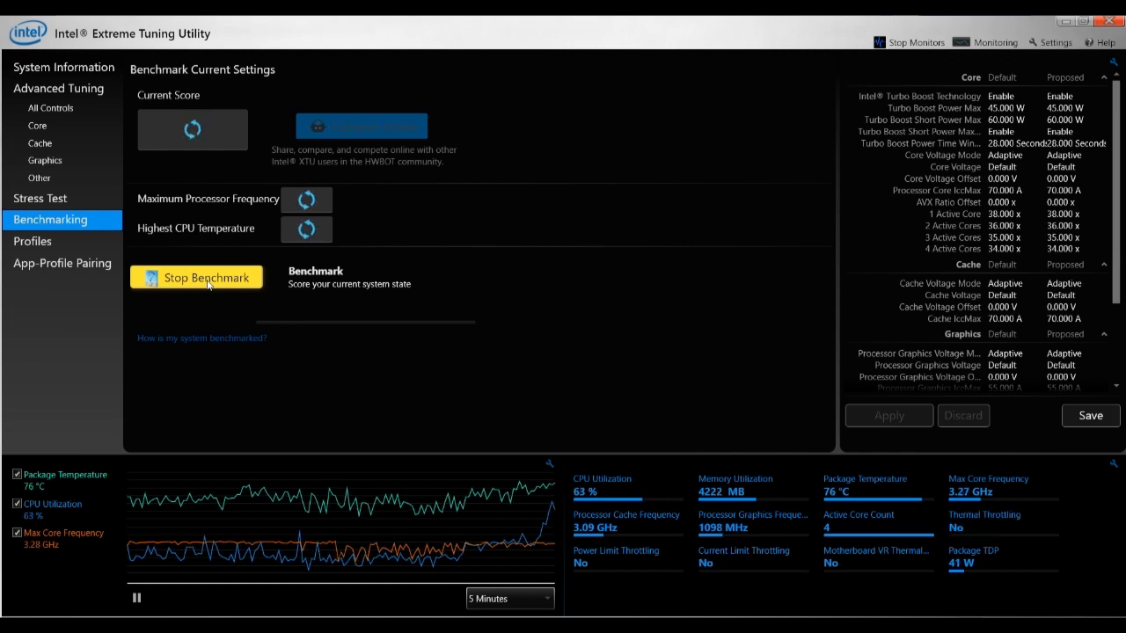
left_click(197, 278)
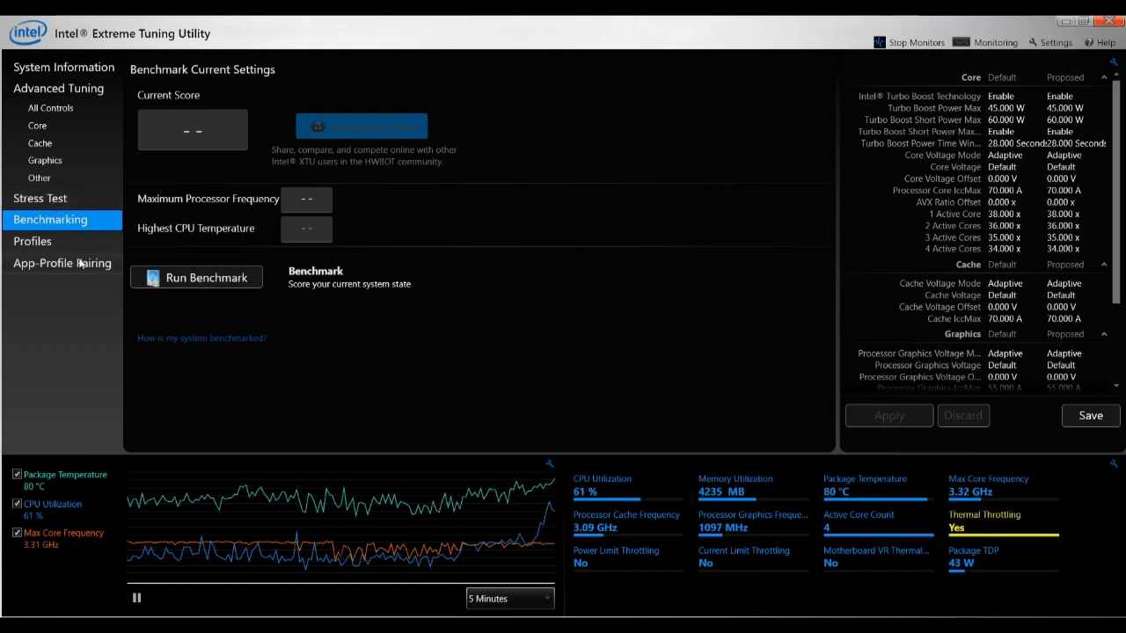
mouse_move(60, 197)
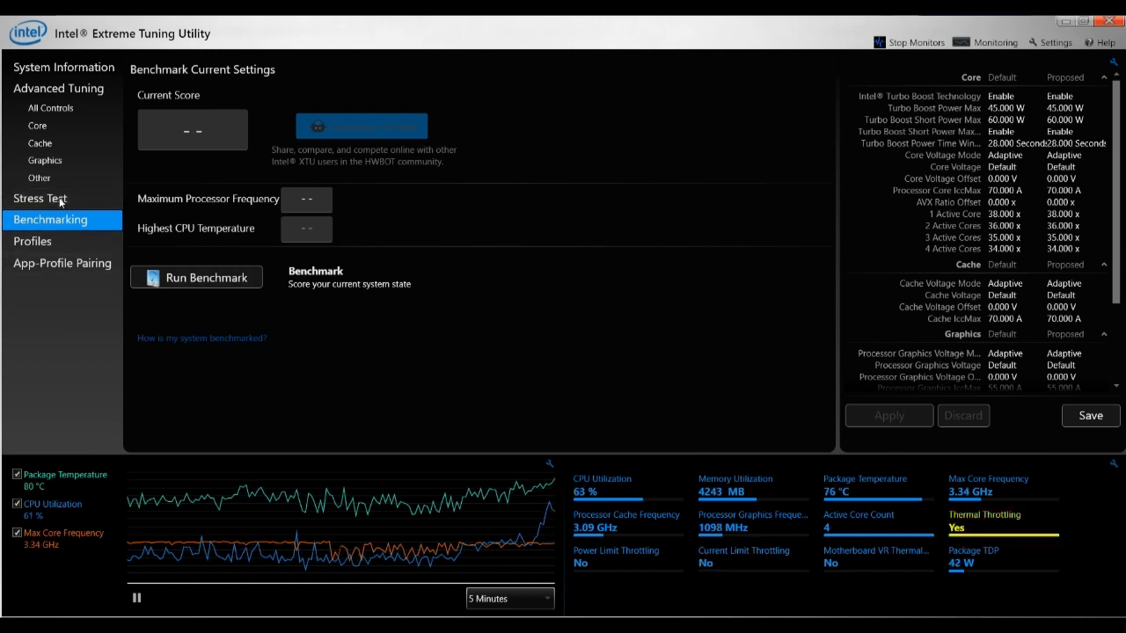
Set the CPU stress test duration to 10 Minutes on the Stress Test page.
left_click(39, 197)
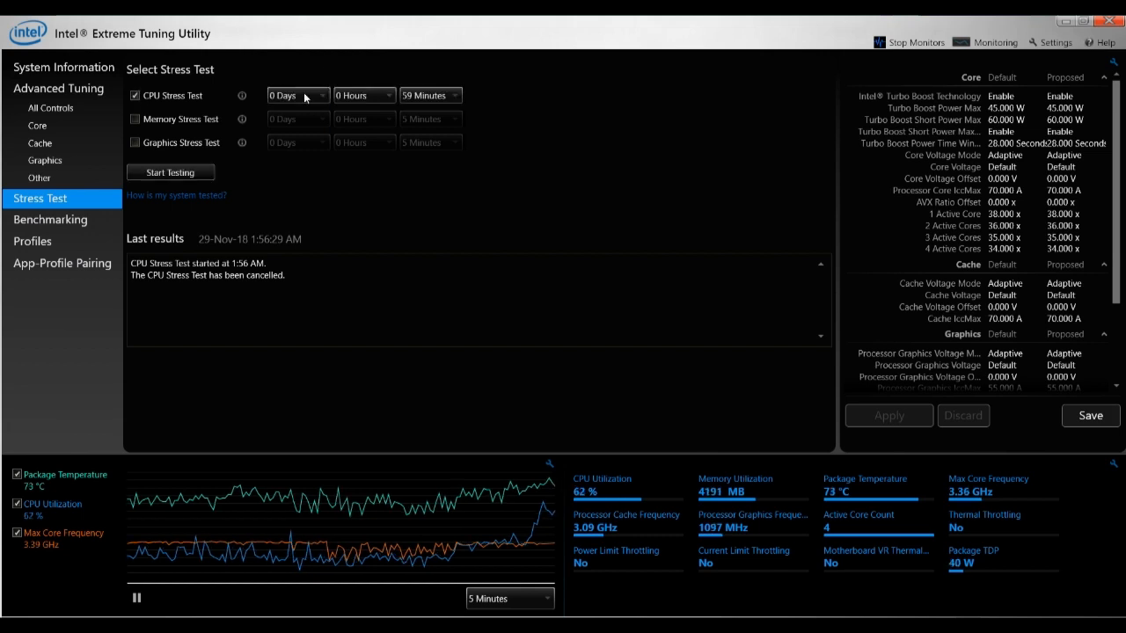
left_click(458, 95)
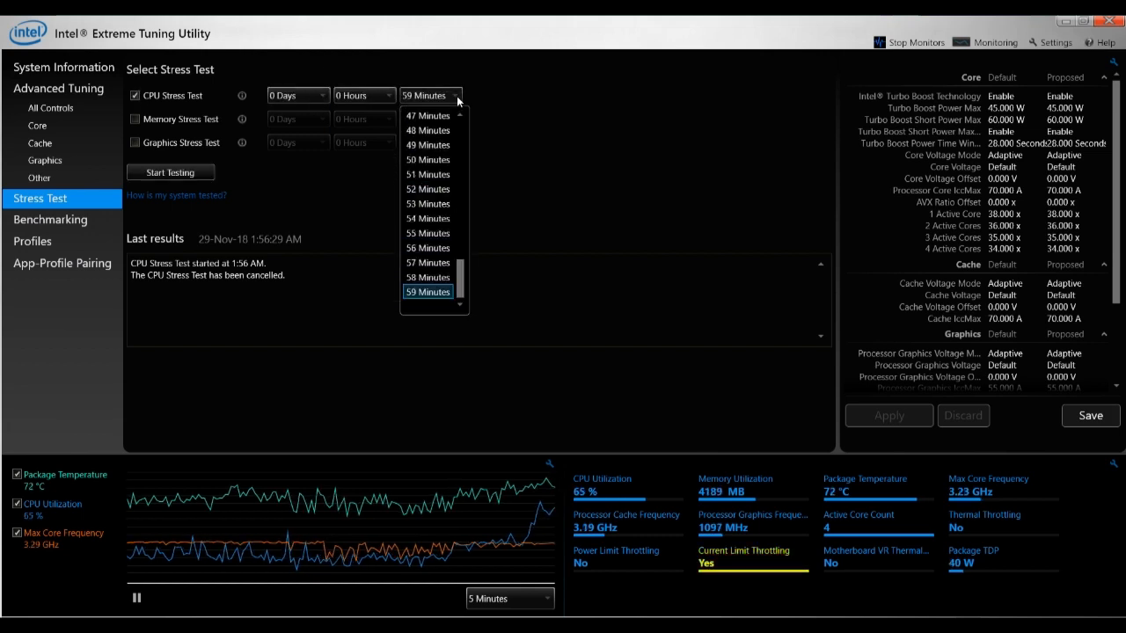
scroll("up", 3)
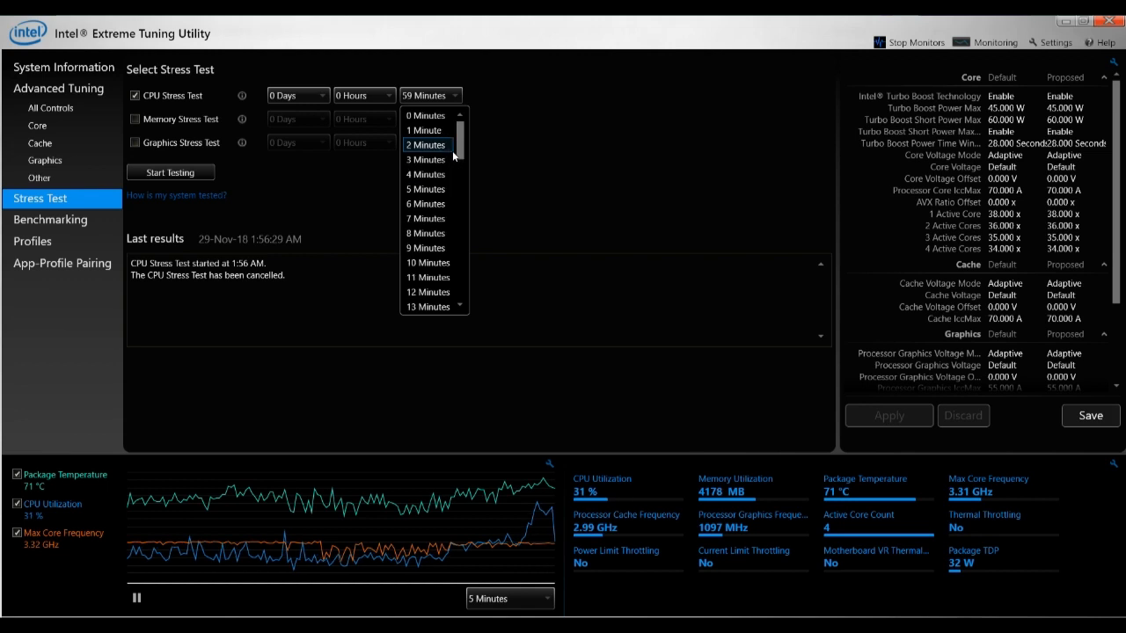
left_click(428, 262)
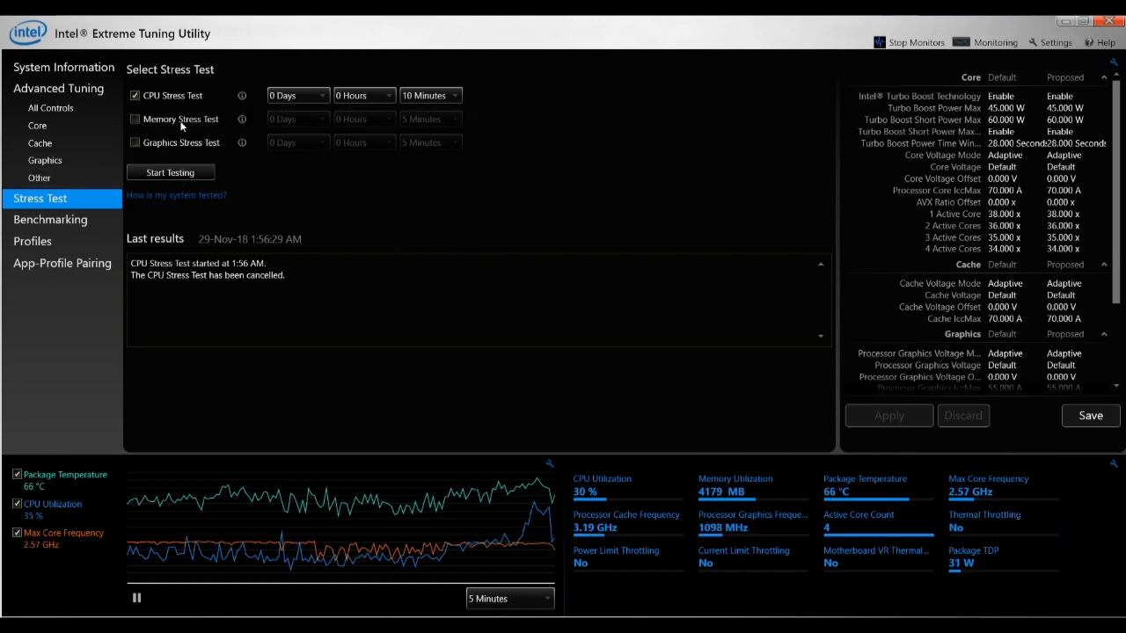
mouse_move(53, 479)
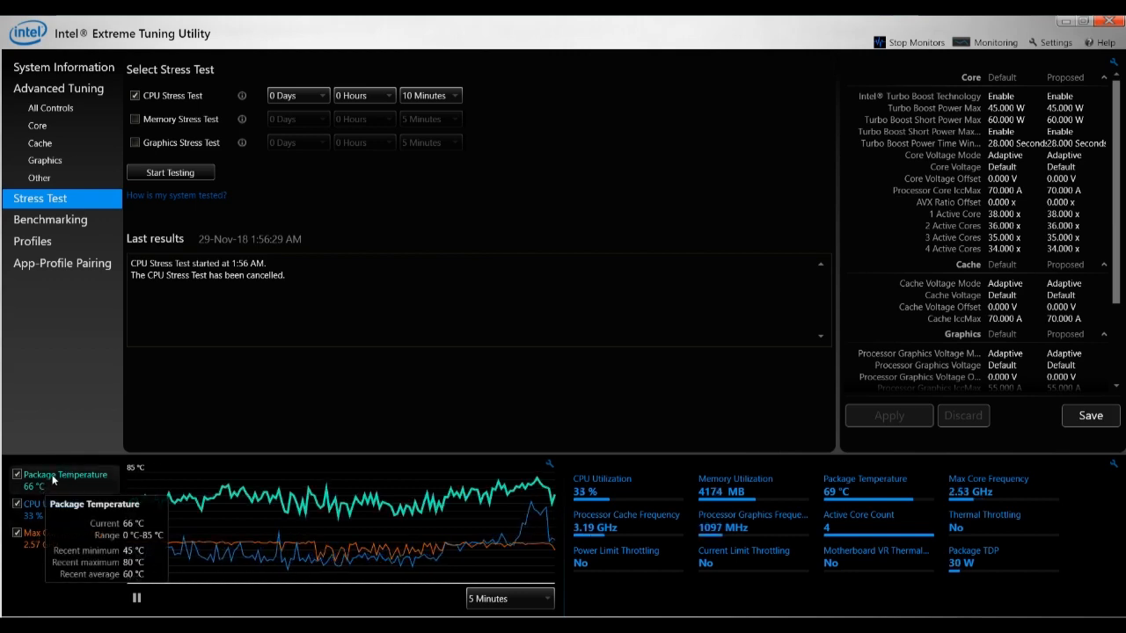
mouse_move(155, 532)
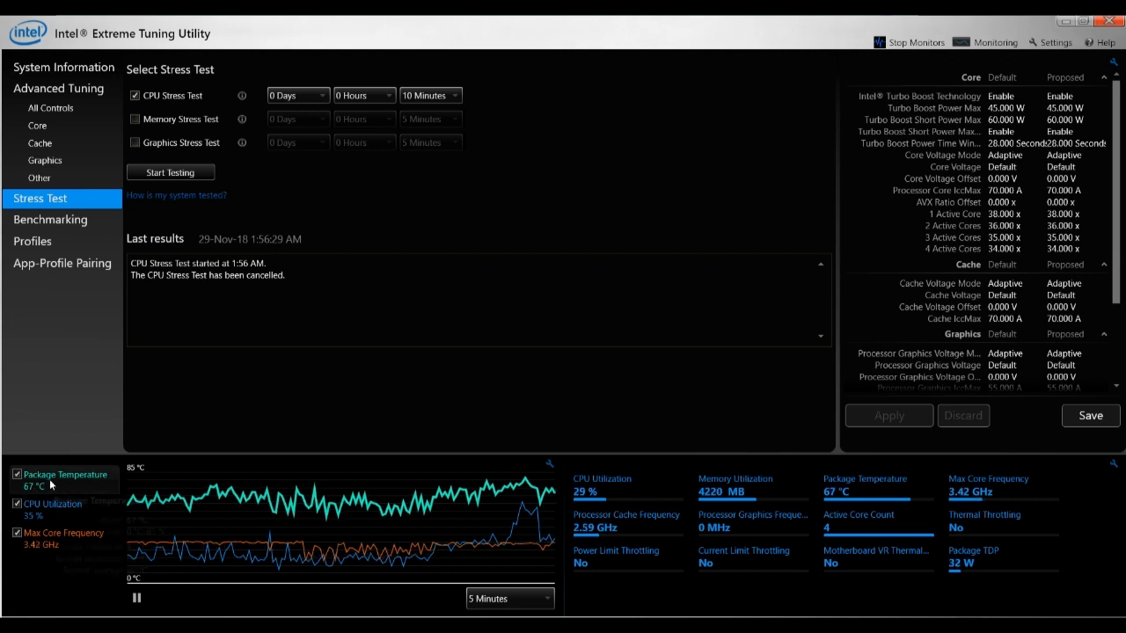
mouse_move(61, 473)
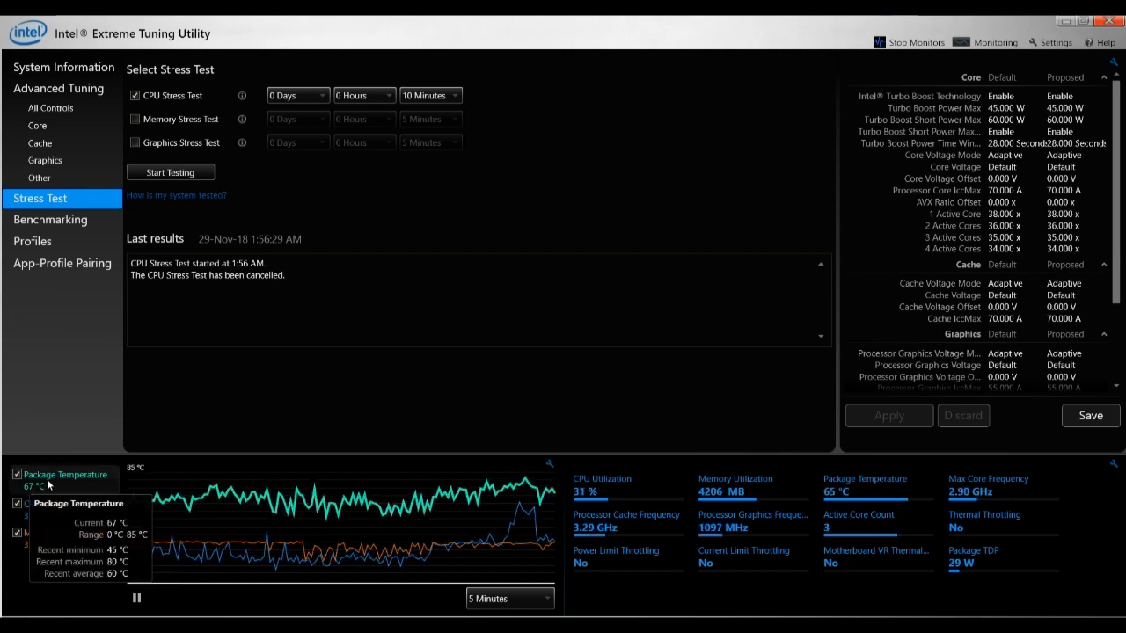
mouse_move(862, 510)
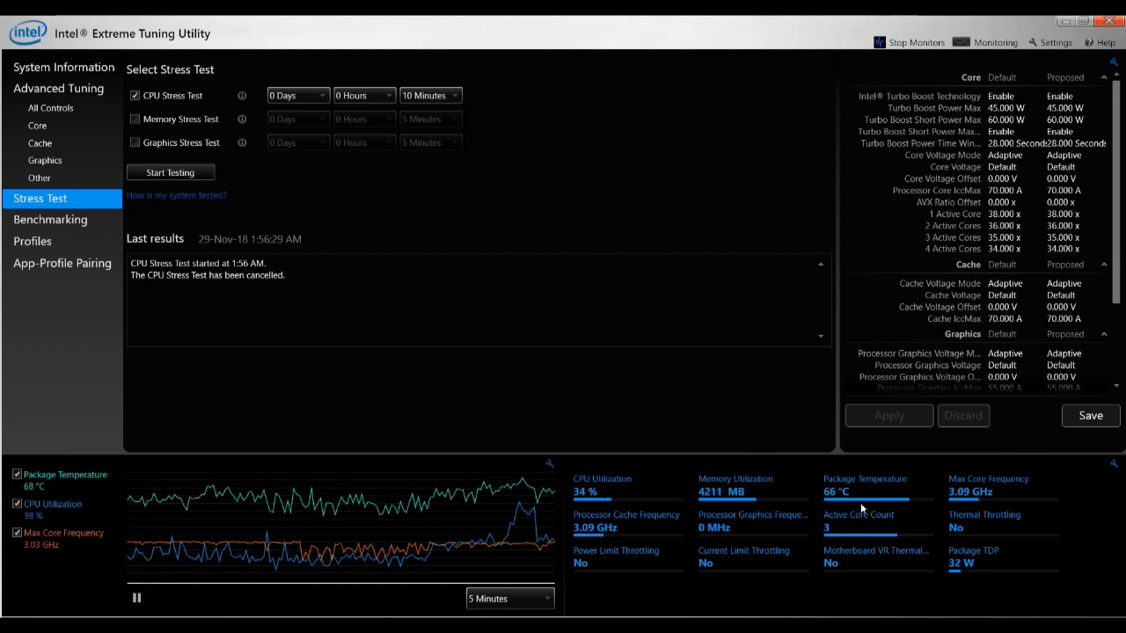
mouse_move(959, 528)
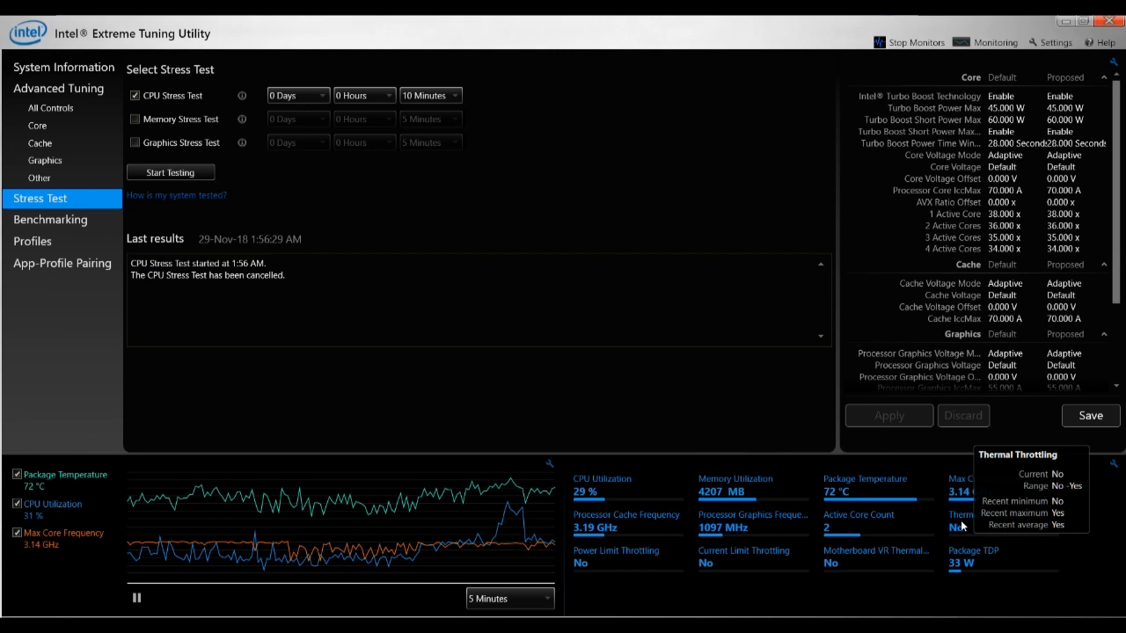
mouse_move(401, 492)
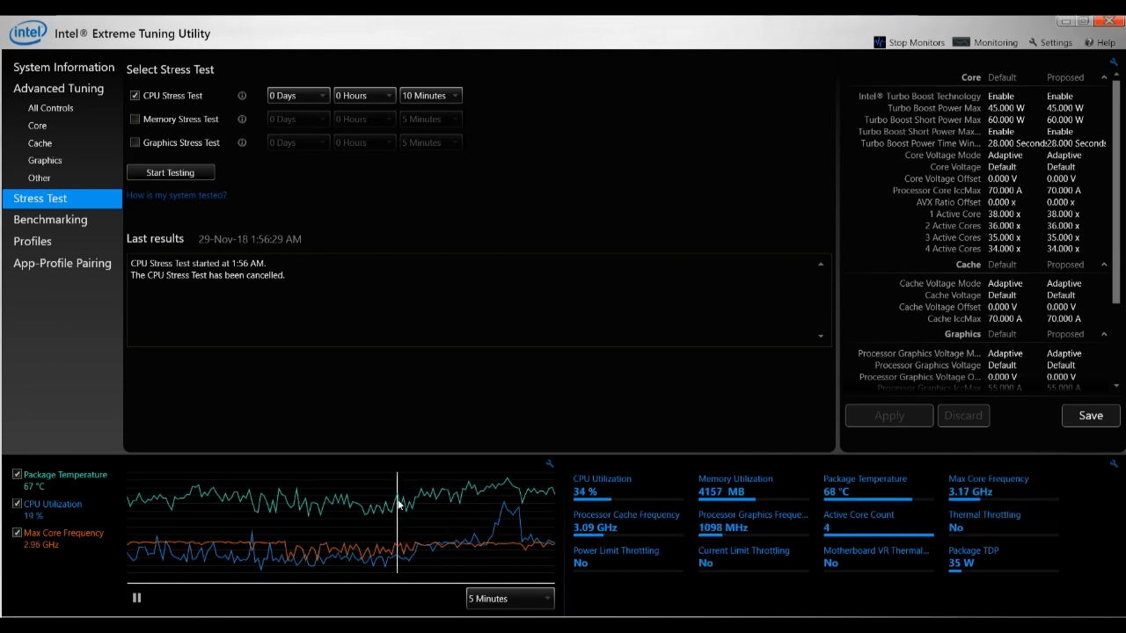
mouse_move(471, 421)
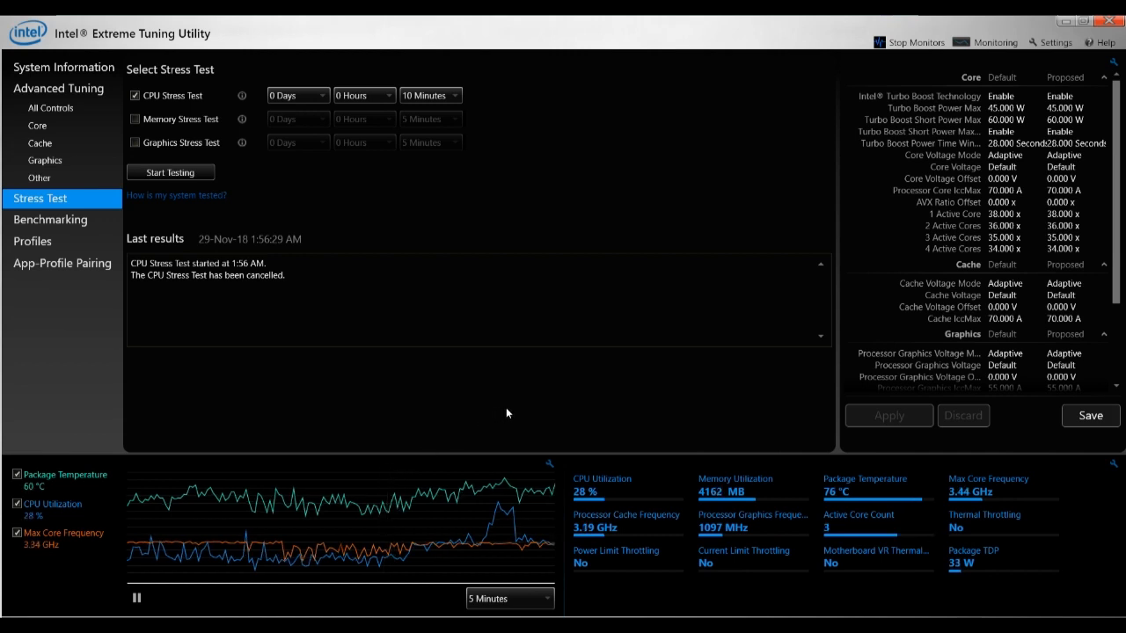
mouse_move(554, 444)
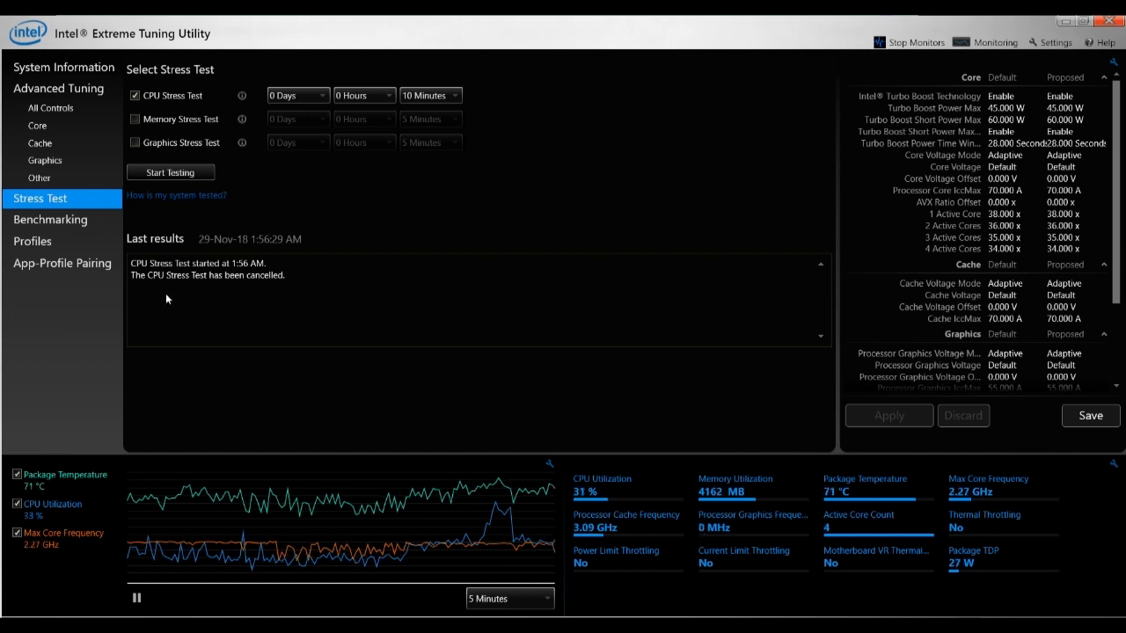
mouse_move(44, 127)
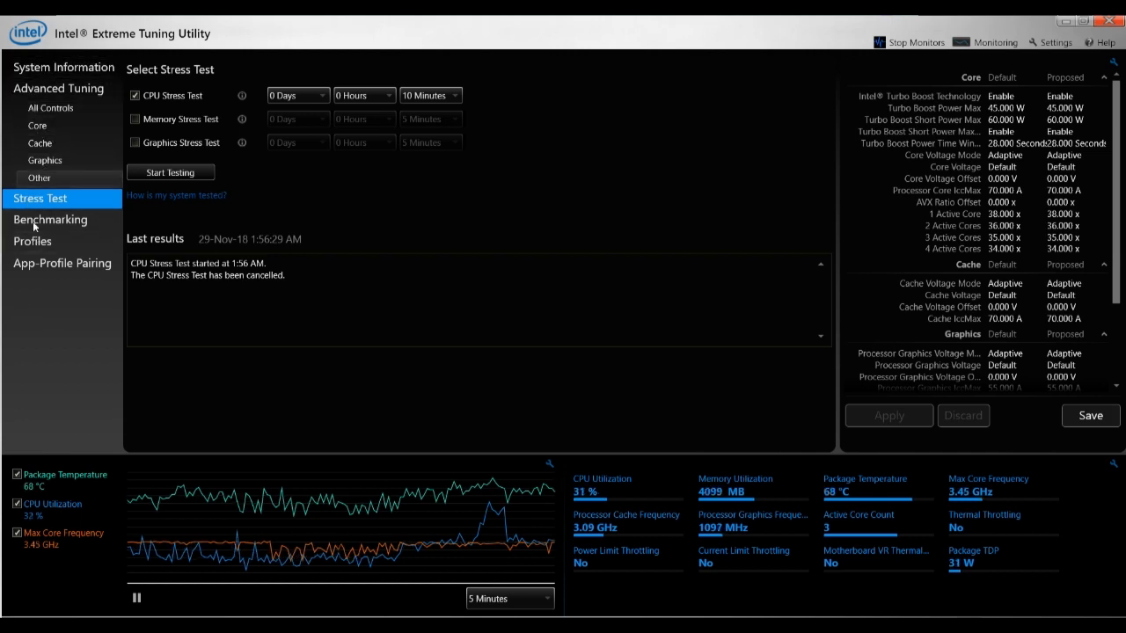
mouse_move(37, 127)
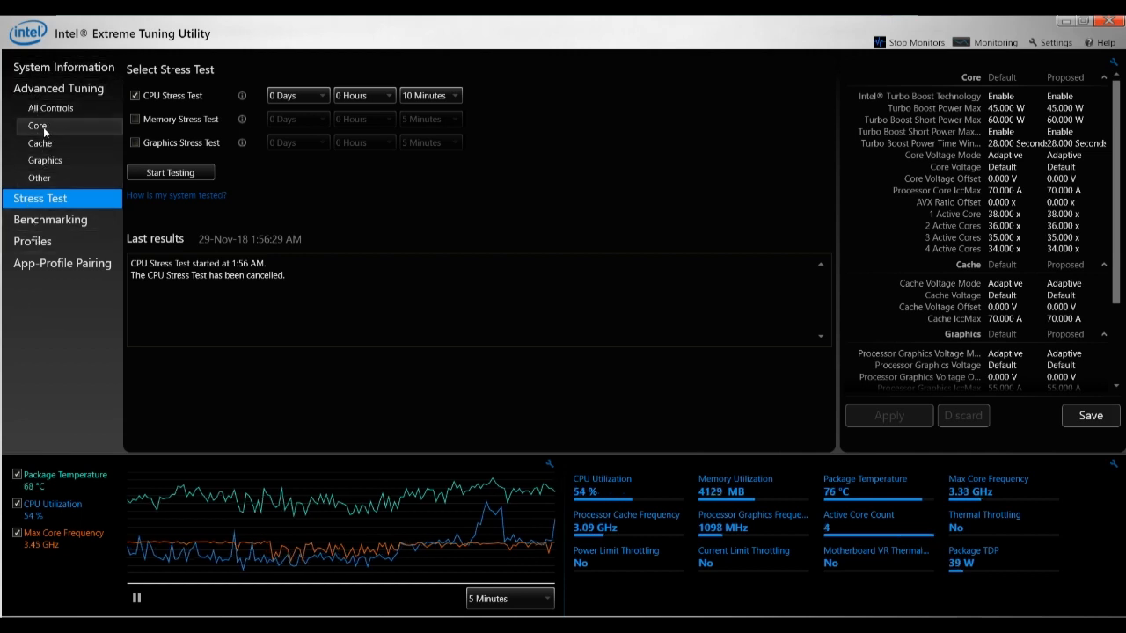
Lower the Core Voltage Offset in two steps to -0.010 V and apply it.
left_click(39, 125)
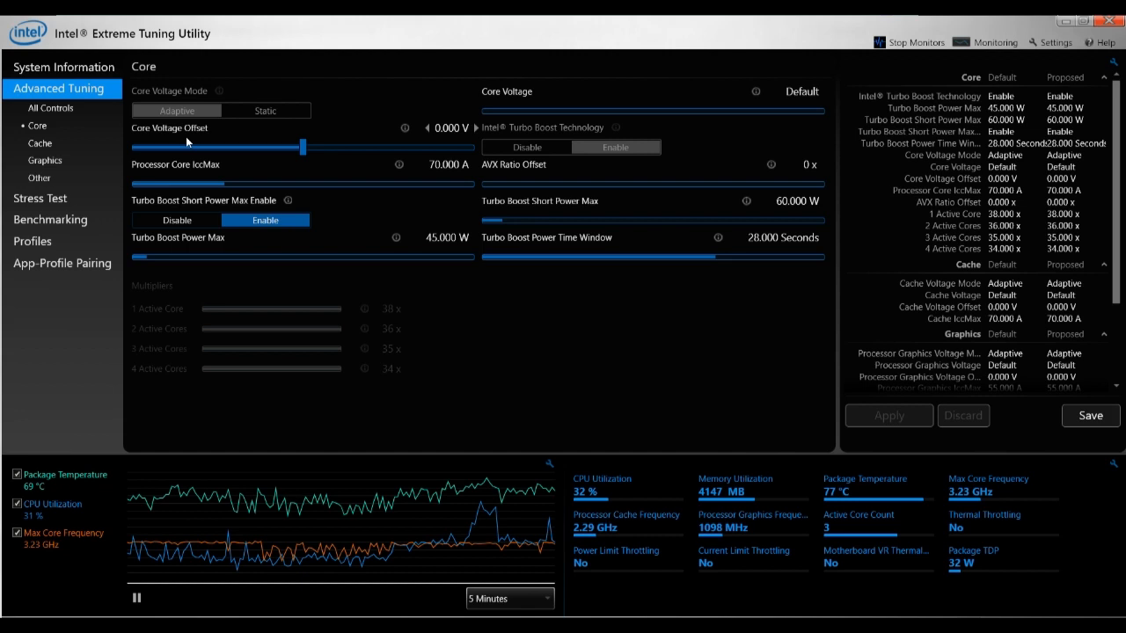
mouse_move(426, 141)
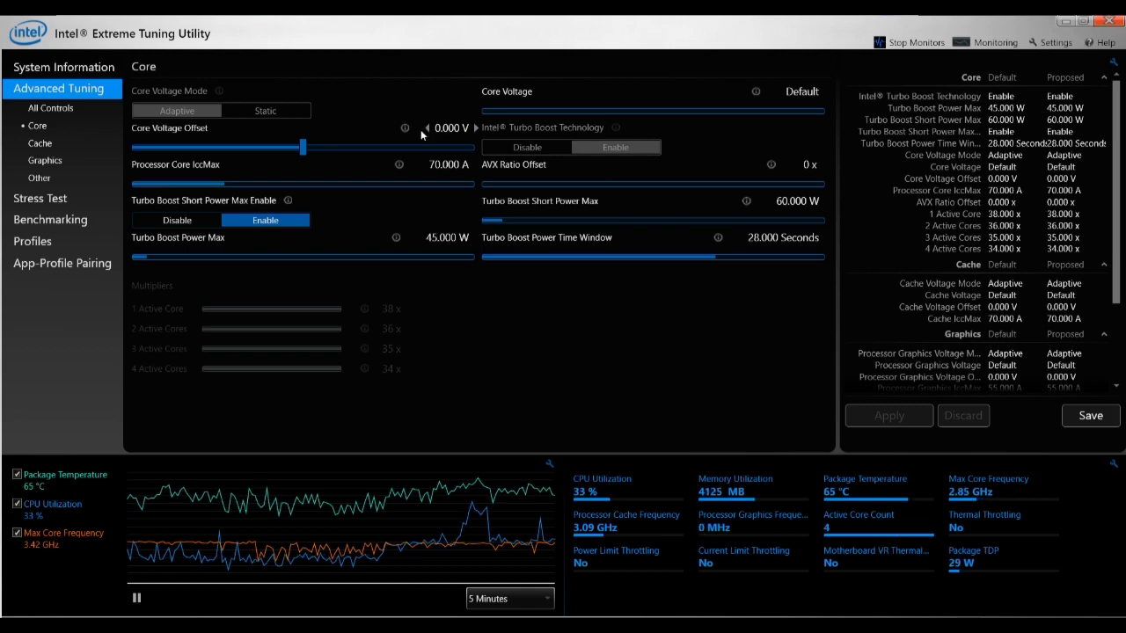
mouse_move(426, 127)
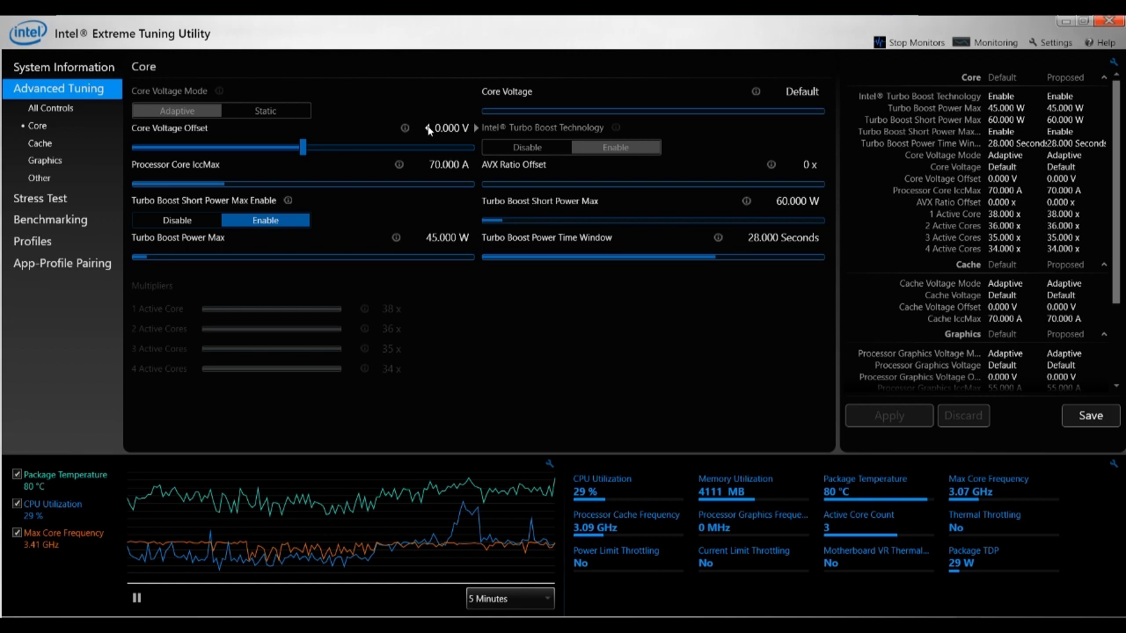
left_click(426, 127)
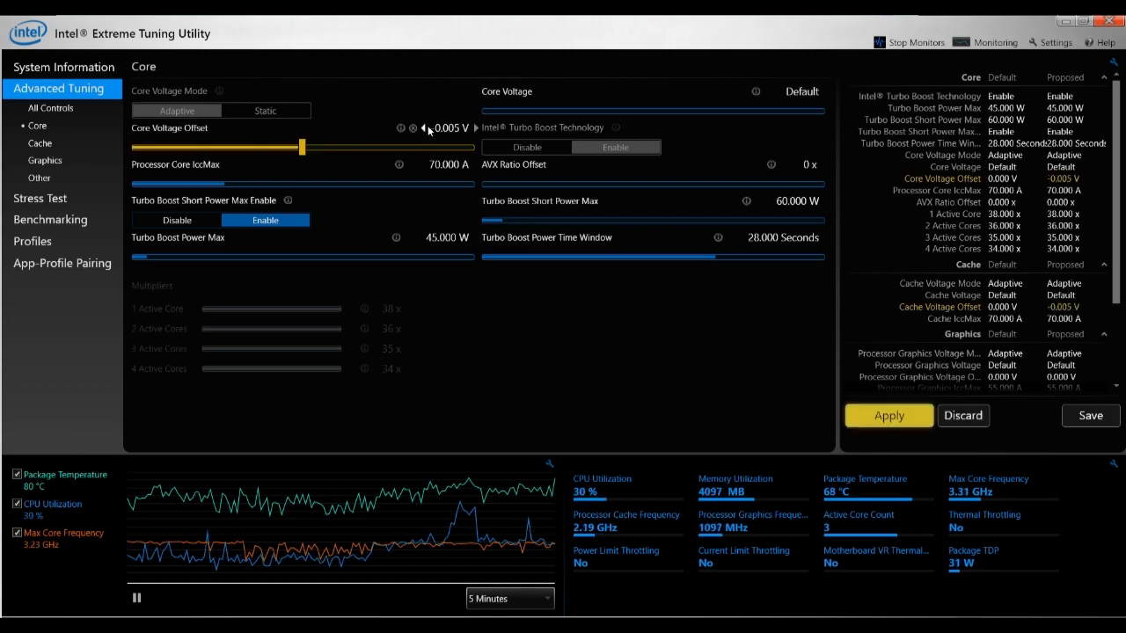
left_click(422, 127)
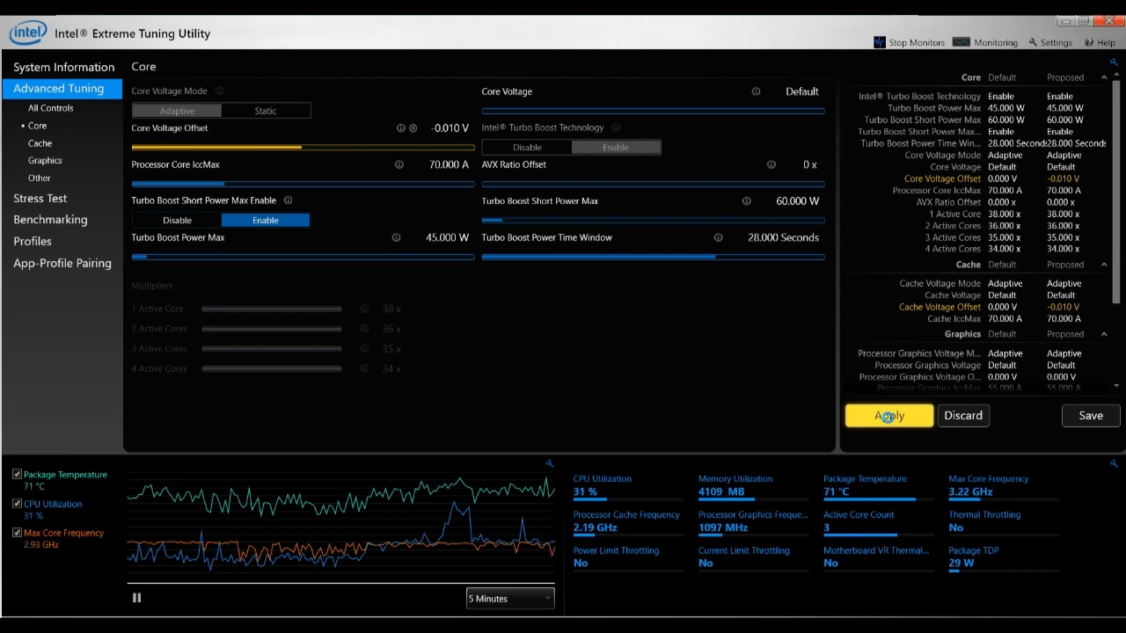
left_click(889, 415)
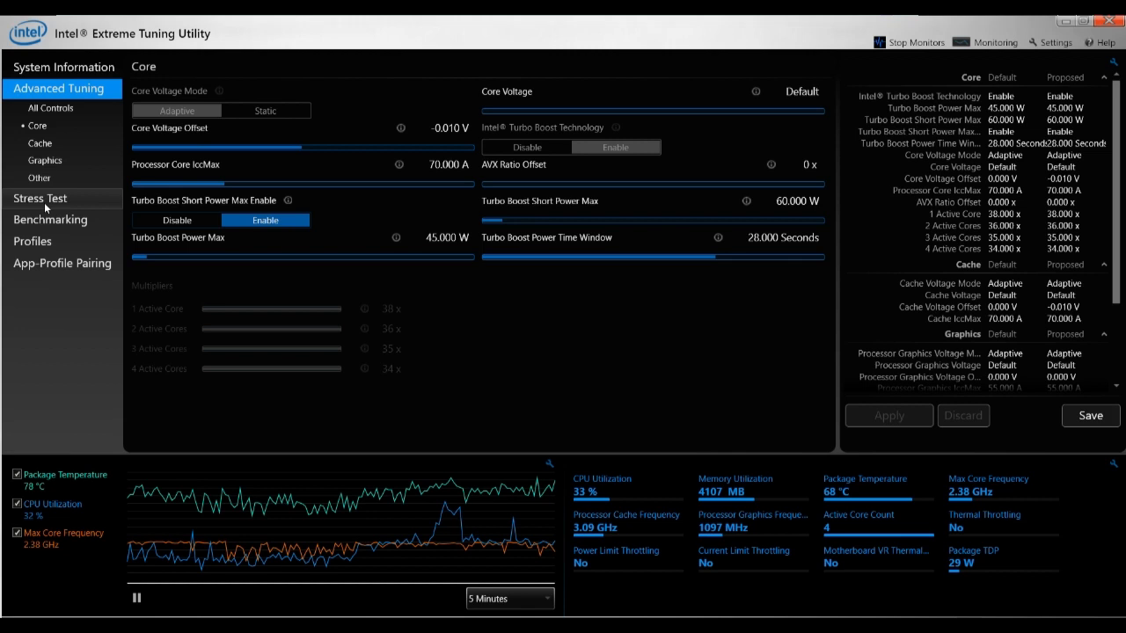
Start the CPU stress test at -0.010 V and cancel it after a few seconds.
left_click(39, 197)
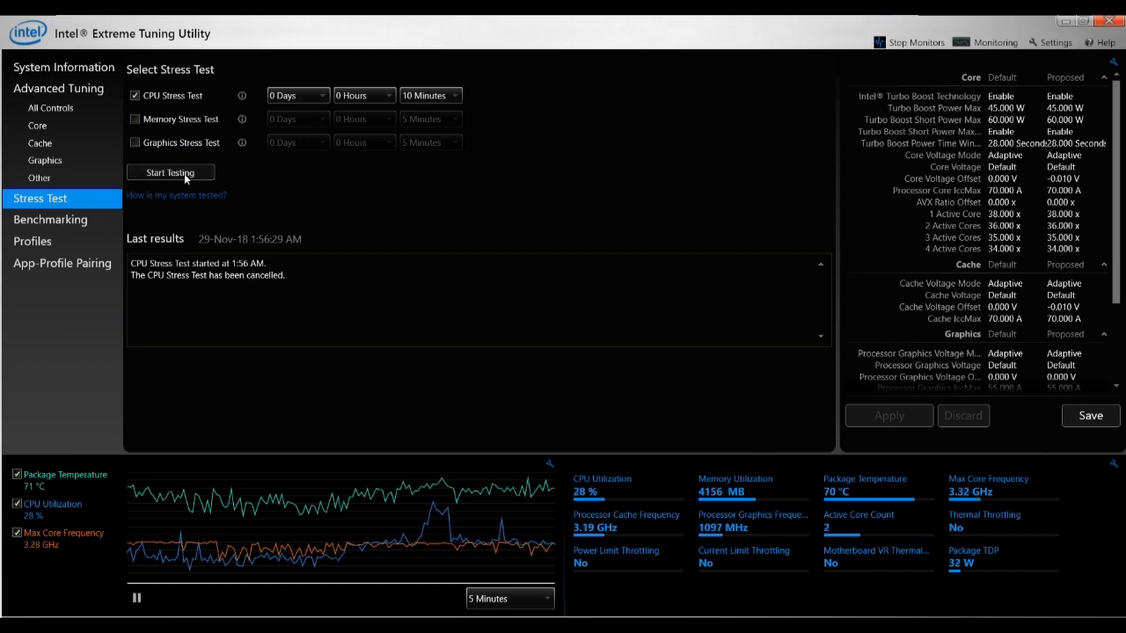
left_click(169, 173)
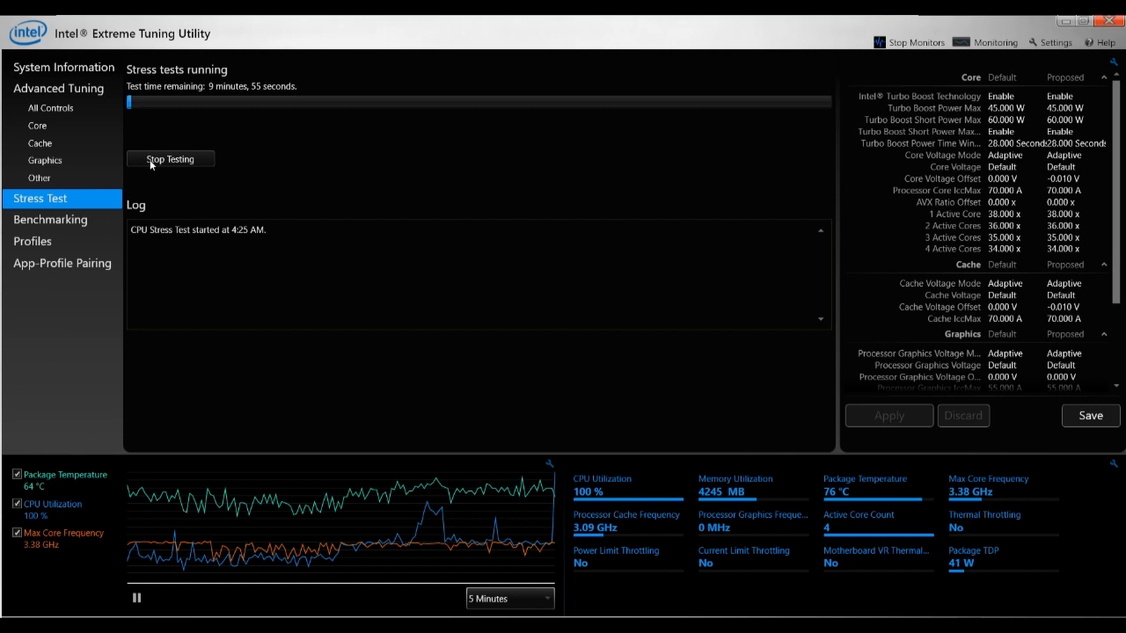
left_click(169, 158)
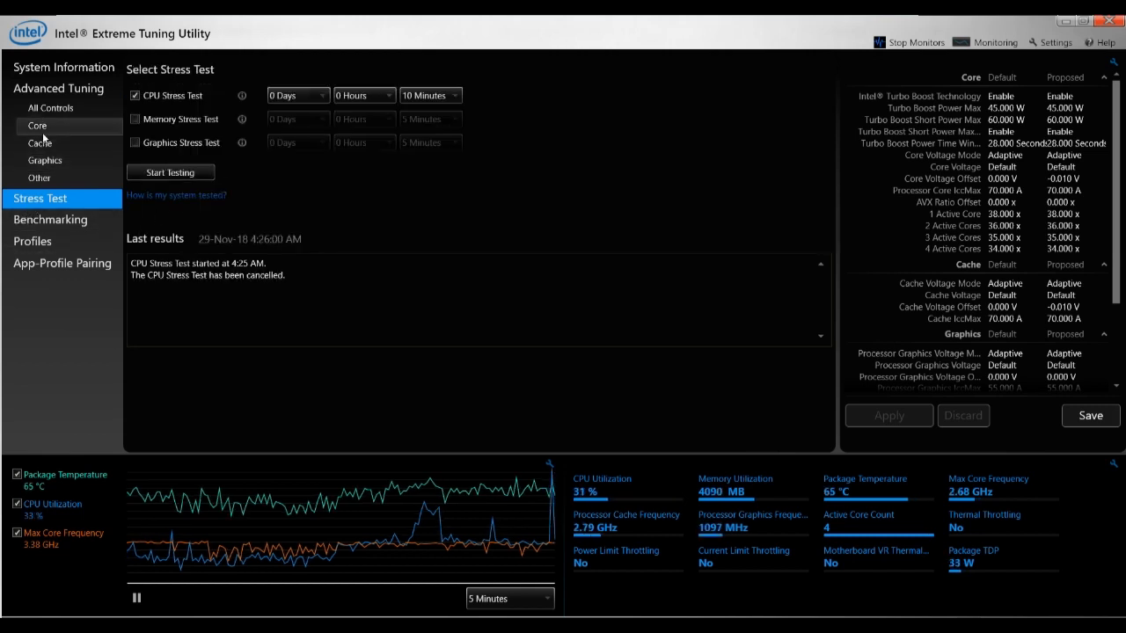
Apply a Core Voltage Offset of -0.020 V on the Core page.
left_click(37, 125)
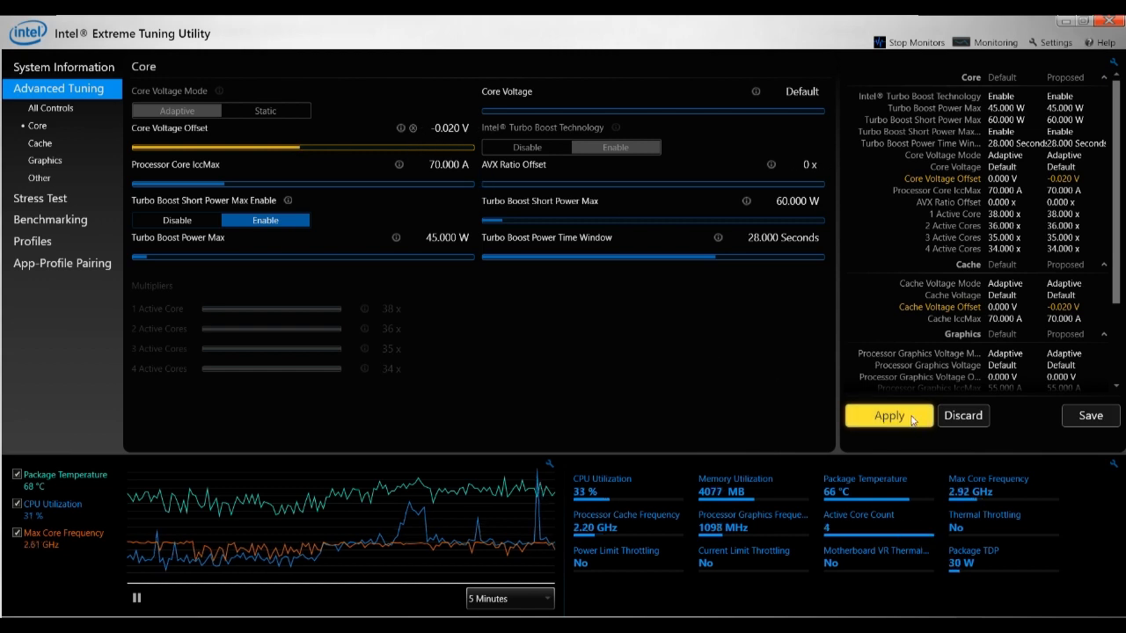
left_click(888, 416)
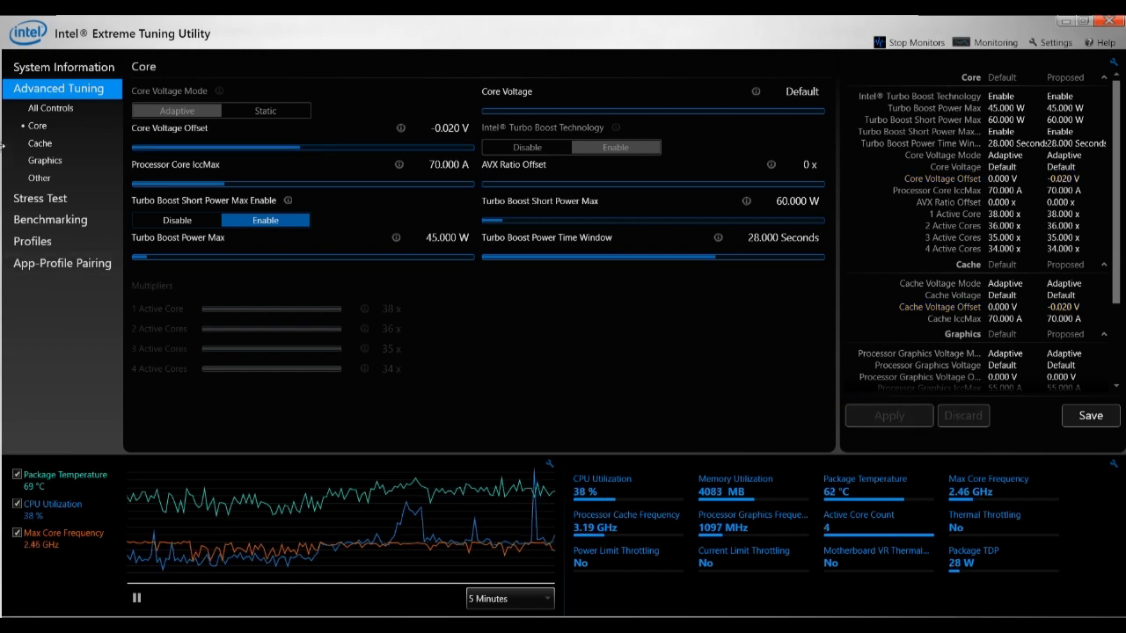
Start the CPU stress test at -0.020 V and cancel it moments later.
left_click(38, 197)
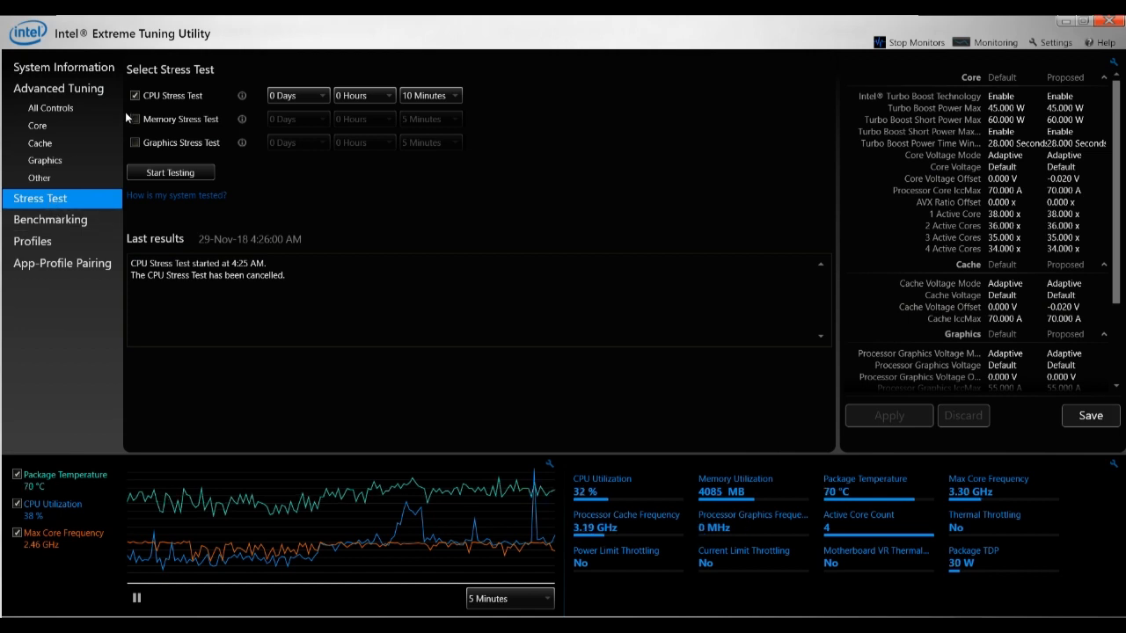
mouse_move(181, 105)
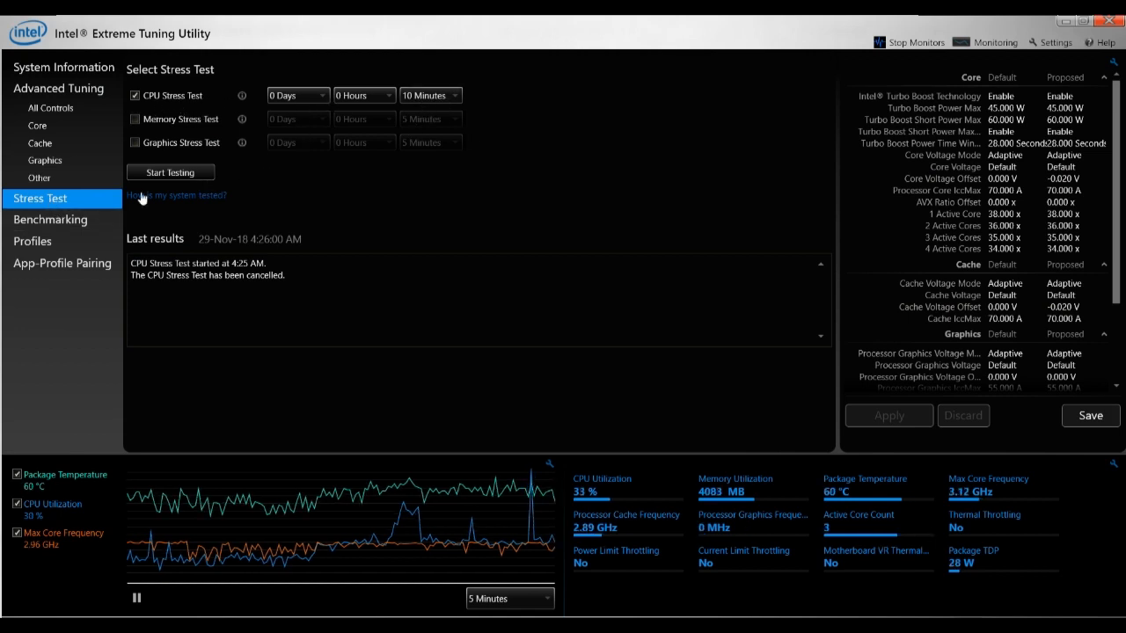
left_click(169, 173)
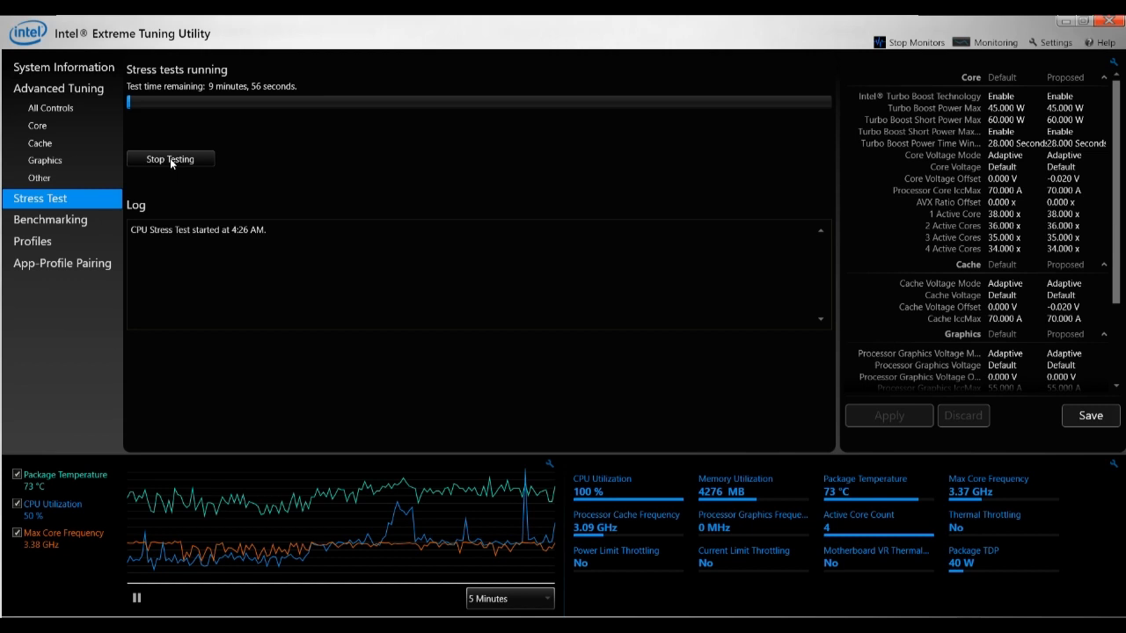
left_click(169, 159)
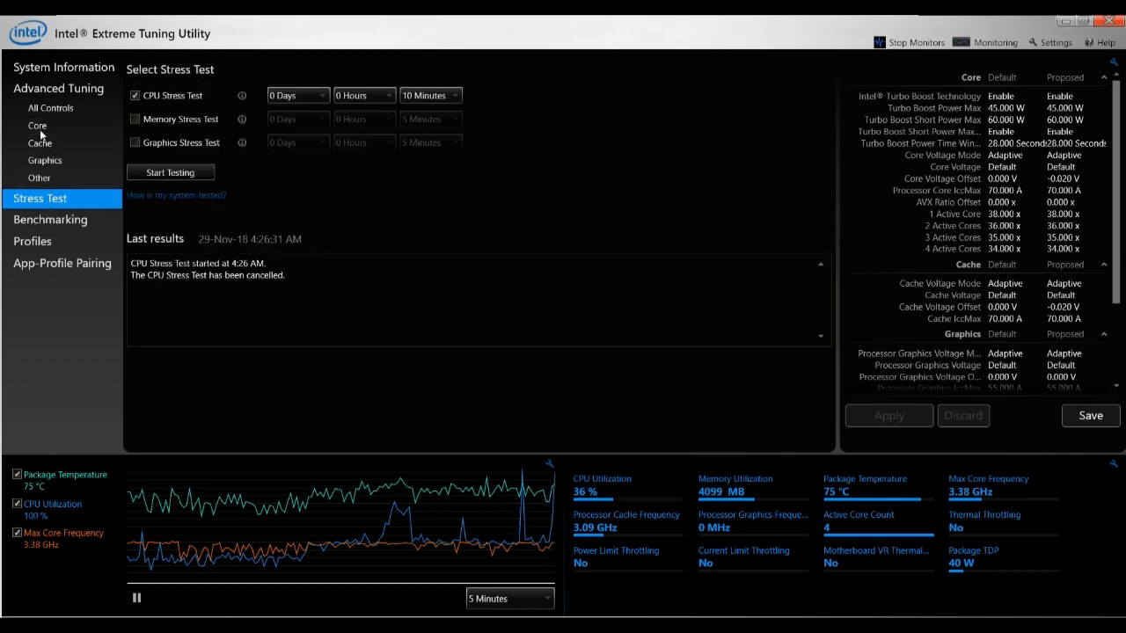
Step the Core Voltage Offset down to -0.050 V without applying it.
left_click(37, 125)
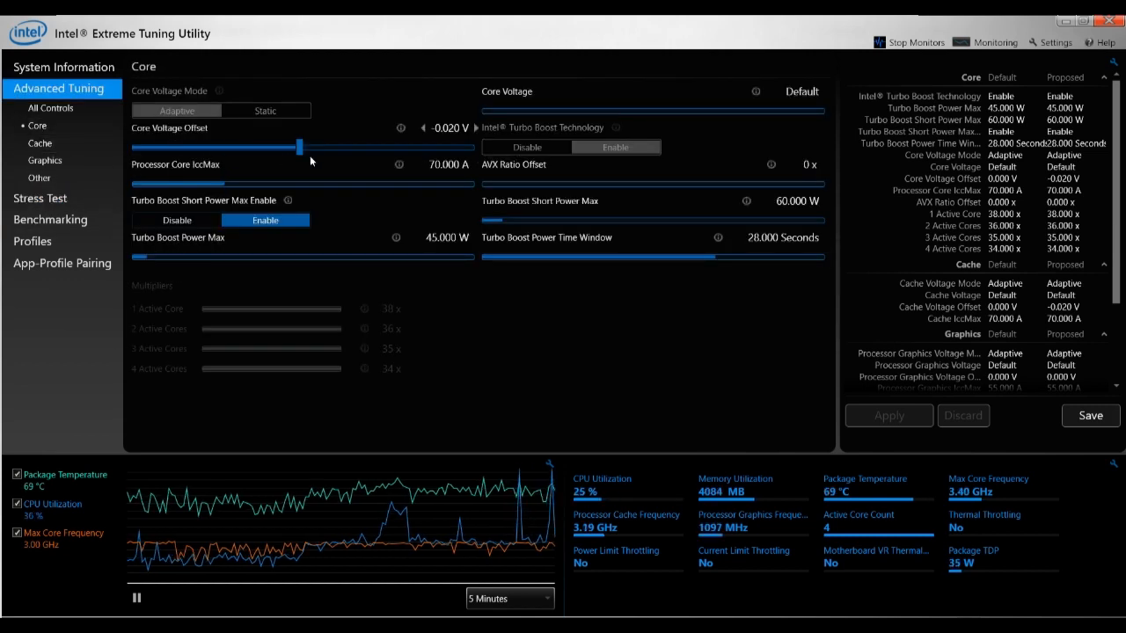
left_click(424, 127)
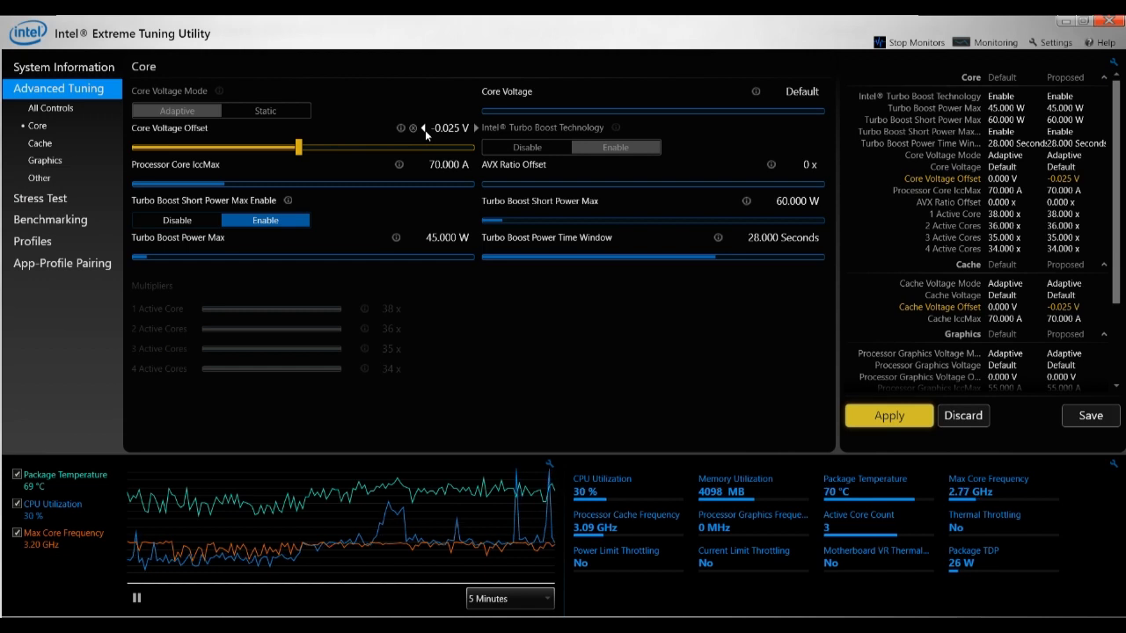
left_click(422, 129)
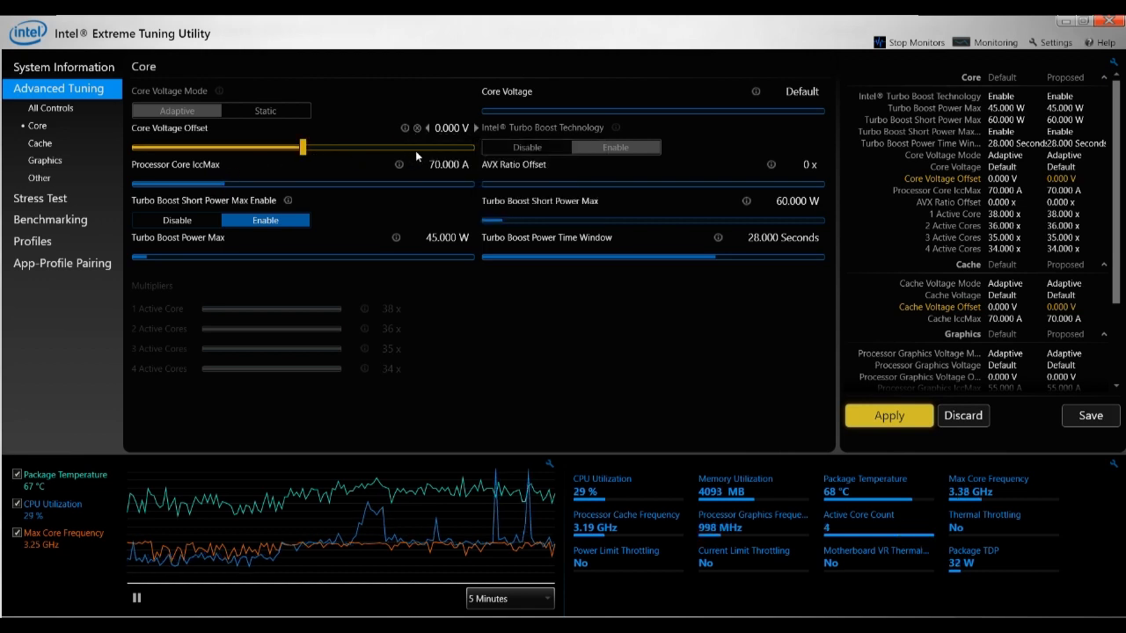
left_click(426, 127)
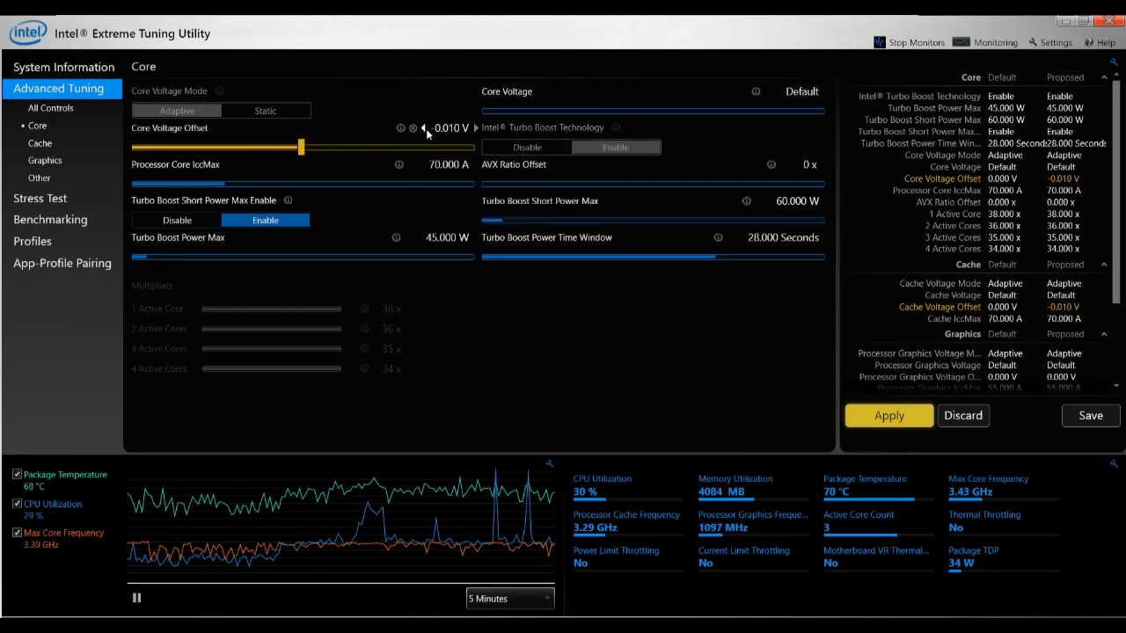
left_click(422, 126)
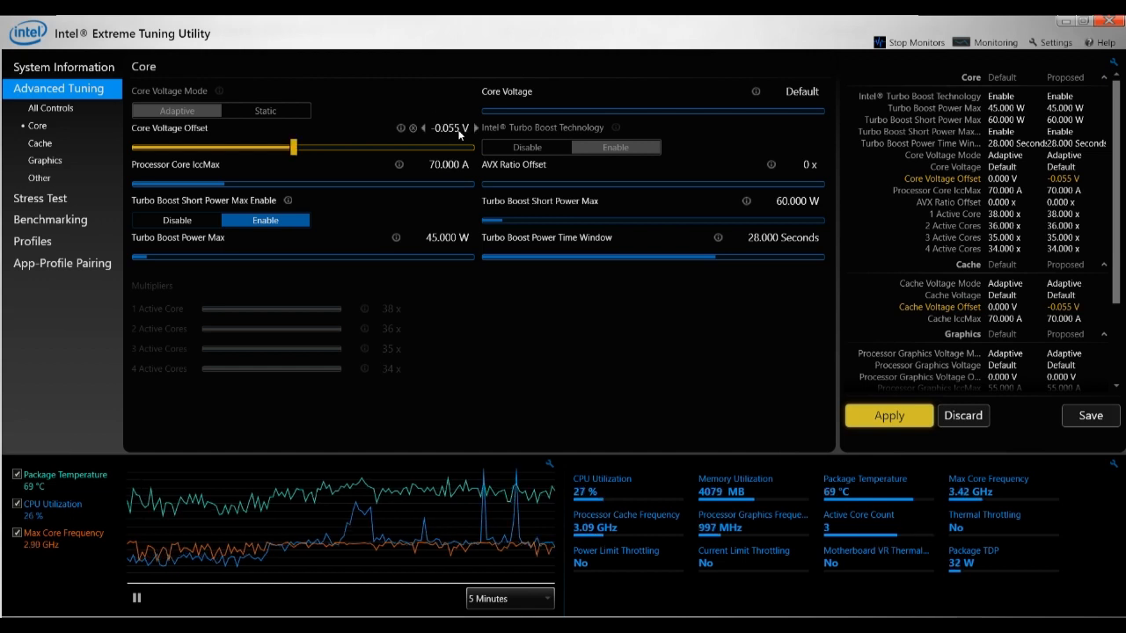
mouse_move(447, 152)
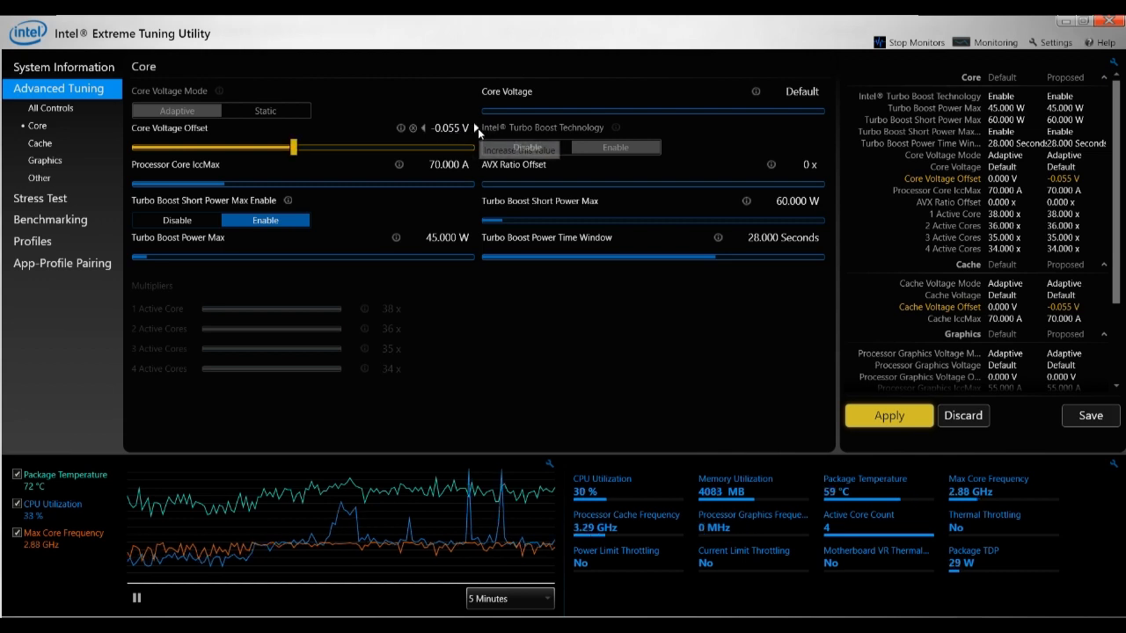
left_click(475, 126)
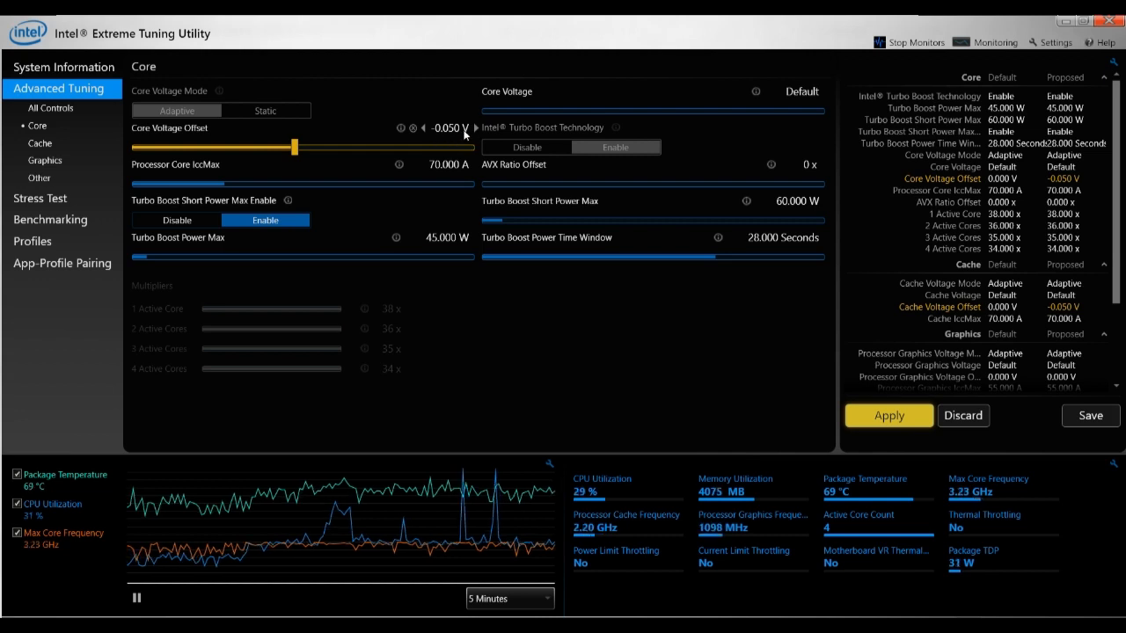
mouse_move(436, 141)
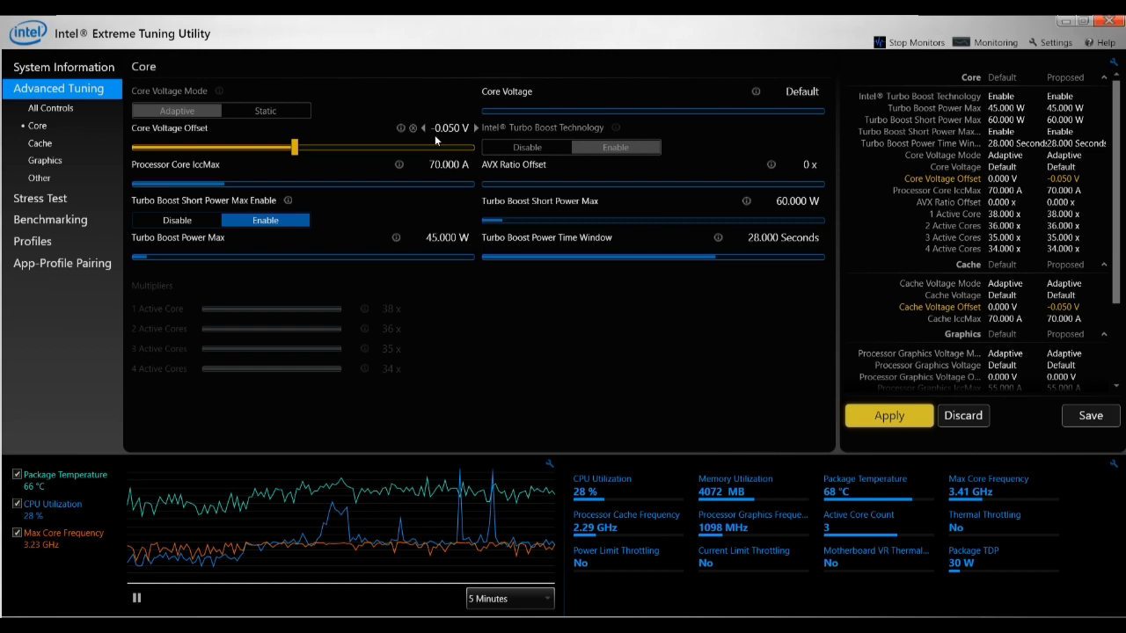
left_click(422, 126)
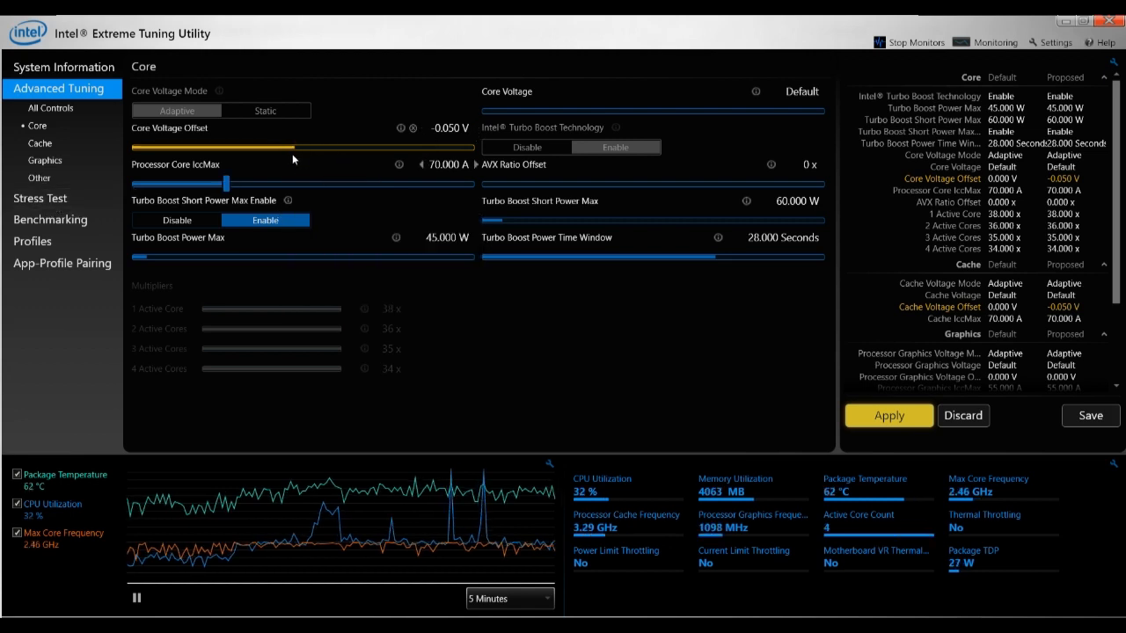
mouse_move(330, 166)
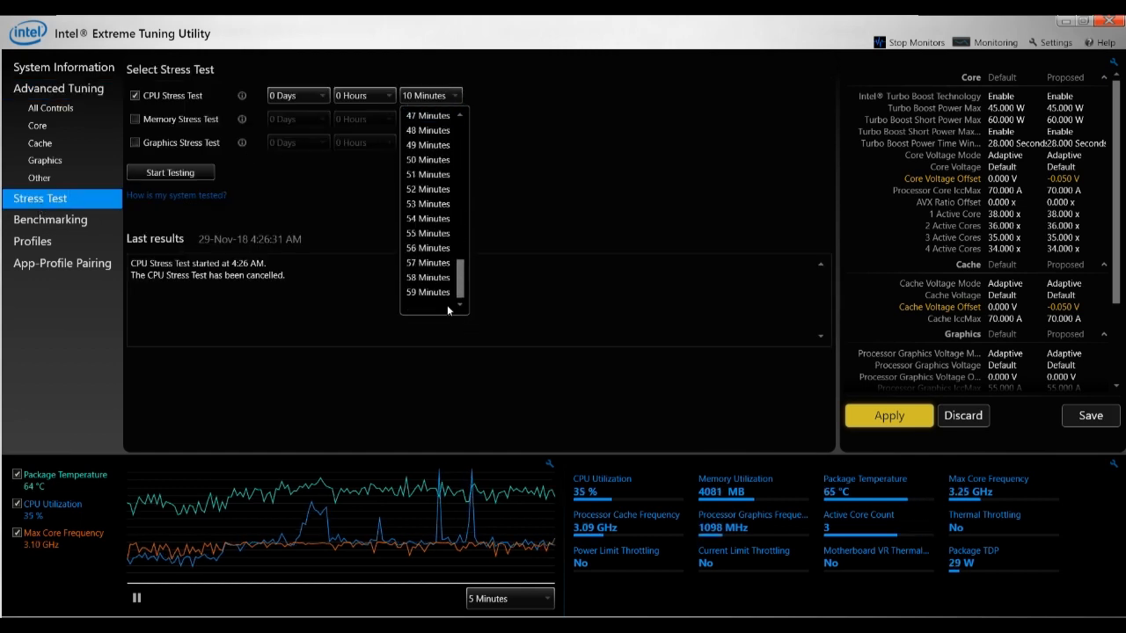
Set the stress test to 59 minutes and lower the Core Voltage Offset to -0.090 V.
left_click(428, 293)
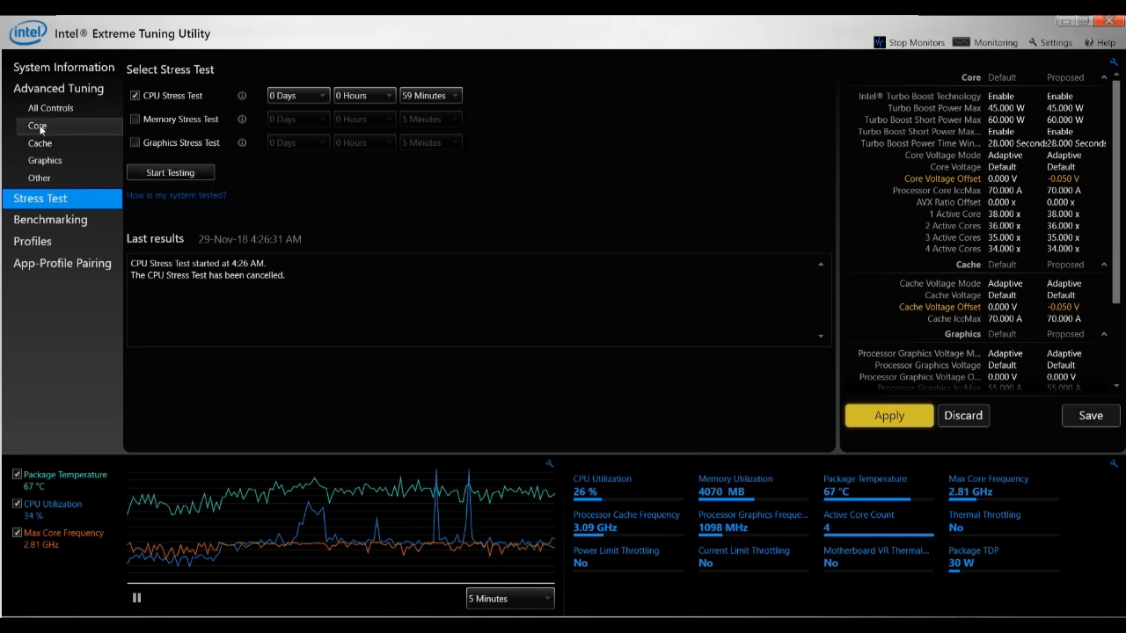
mouse_move(49, 107)
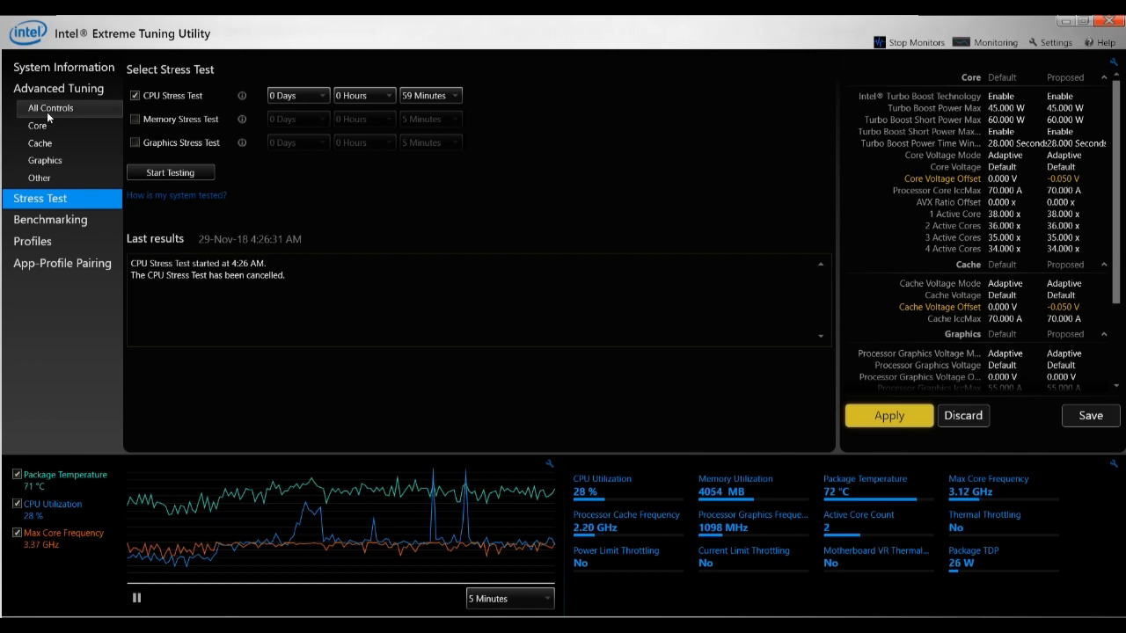
mouse_move(39, 127)
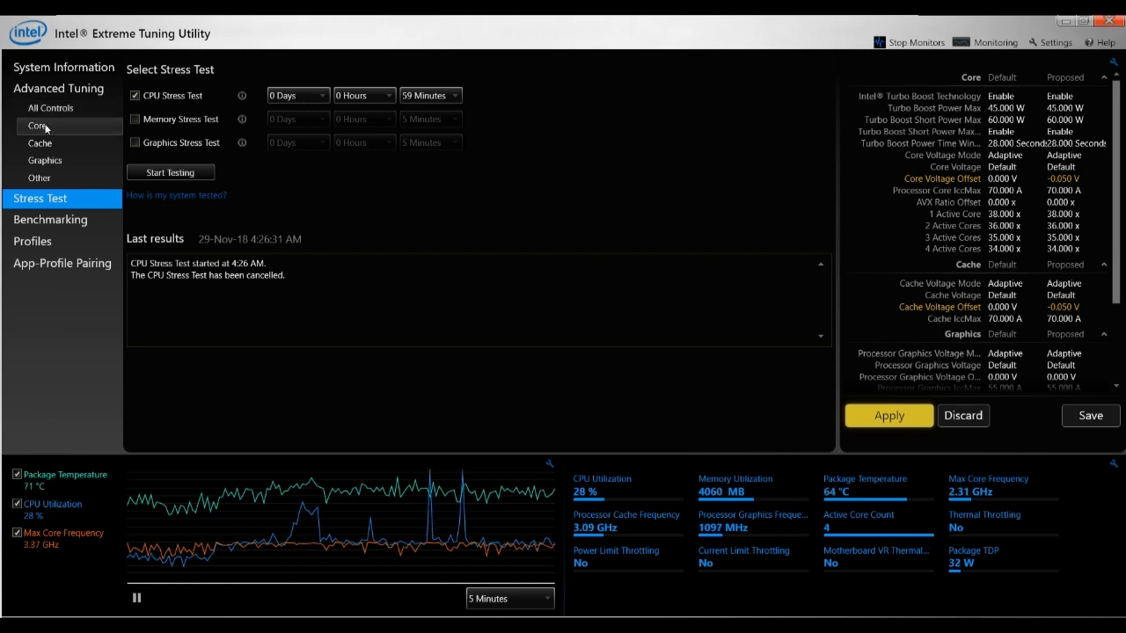
left_click(39, 125)
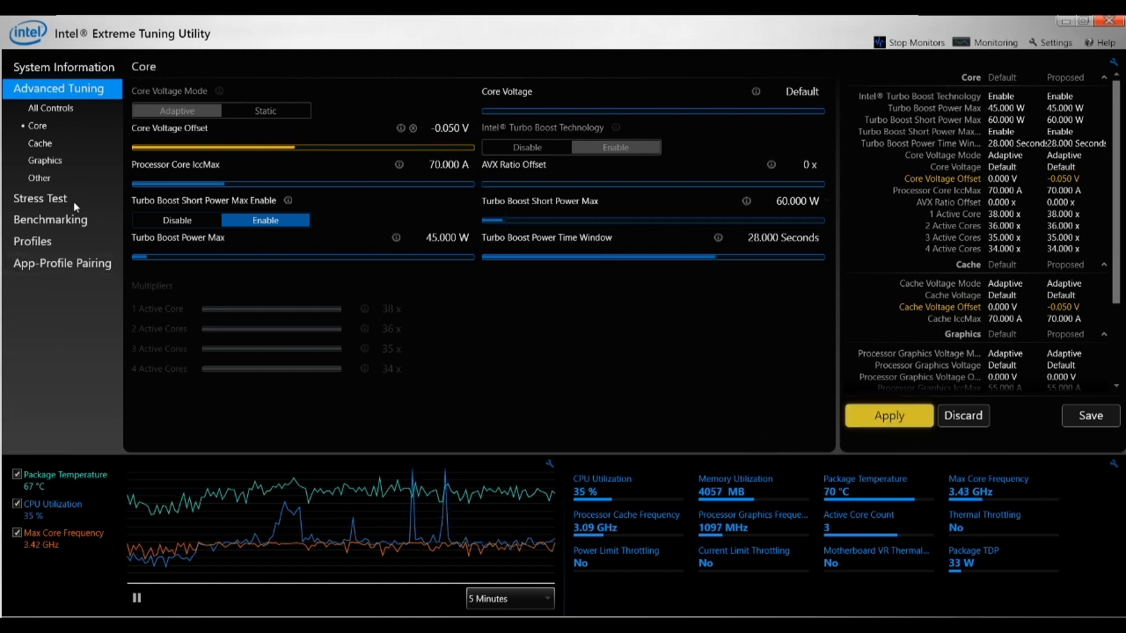
left_click(39, 197)
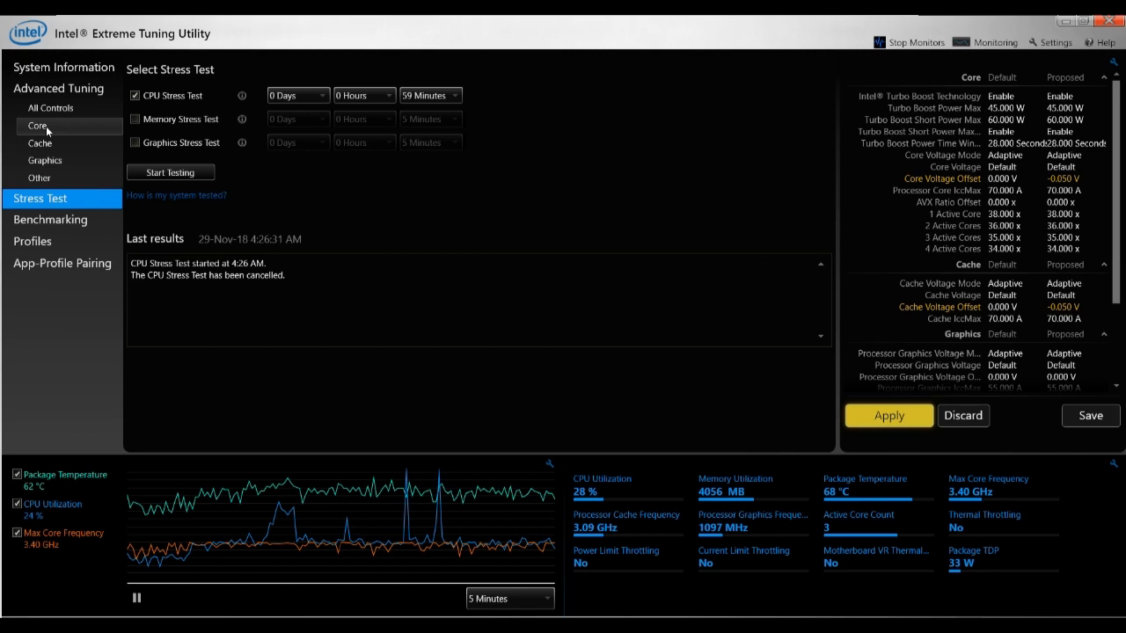
left_click(37, 125)
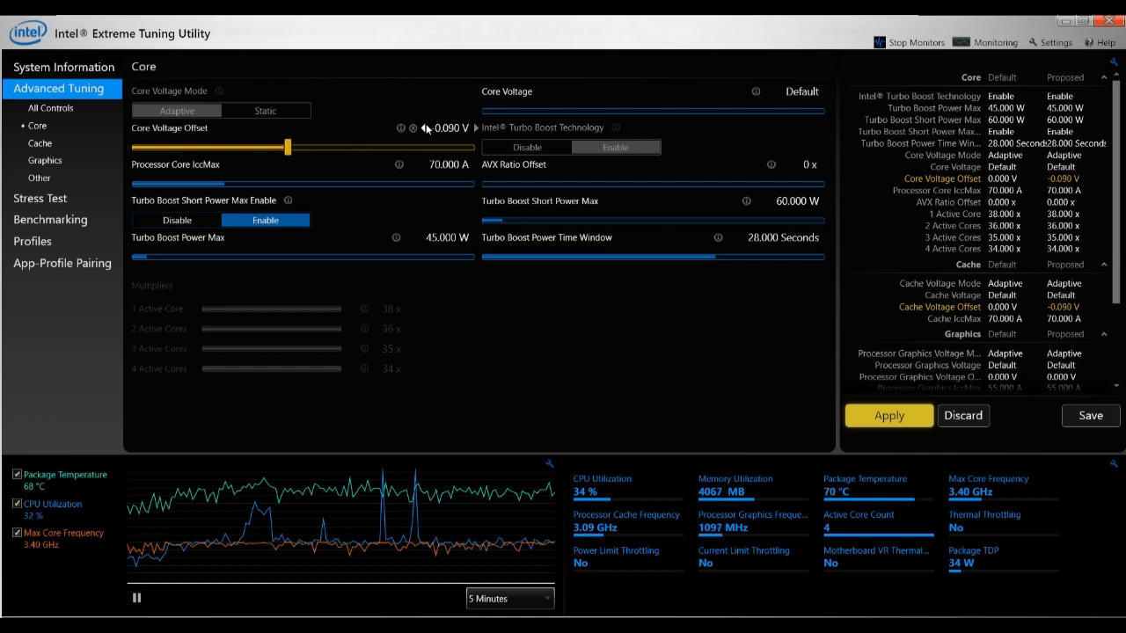
Review the Before/After Undervolting tables in Word showing roughly 9–10 °C drops.
left_click(426, 127)
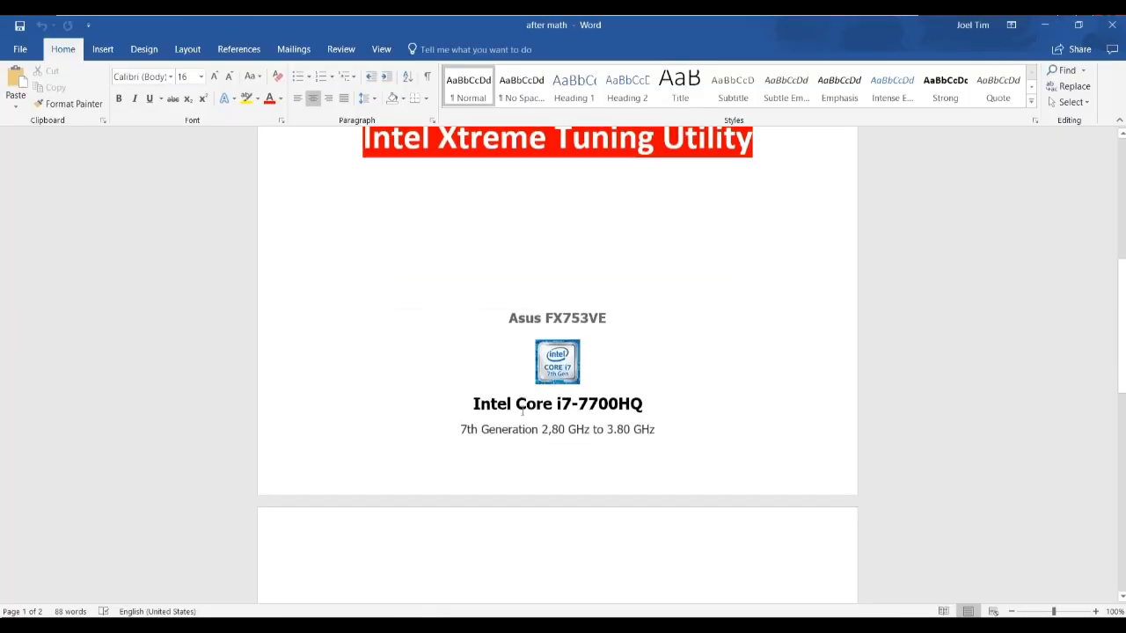
scroll("down", 3)
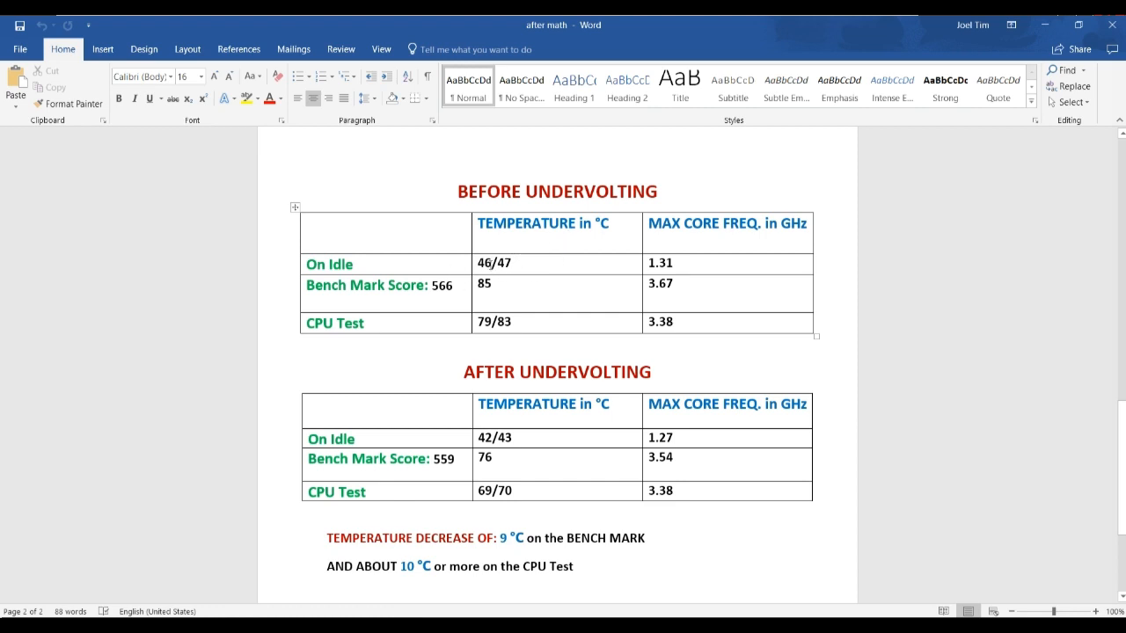
mouse_move(440, 342)
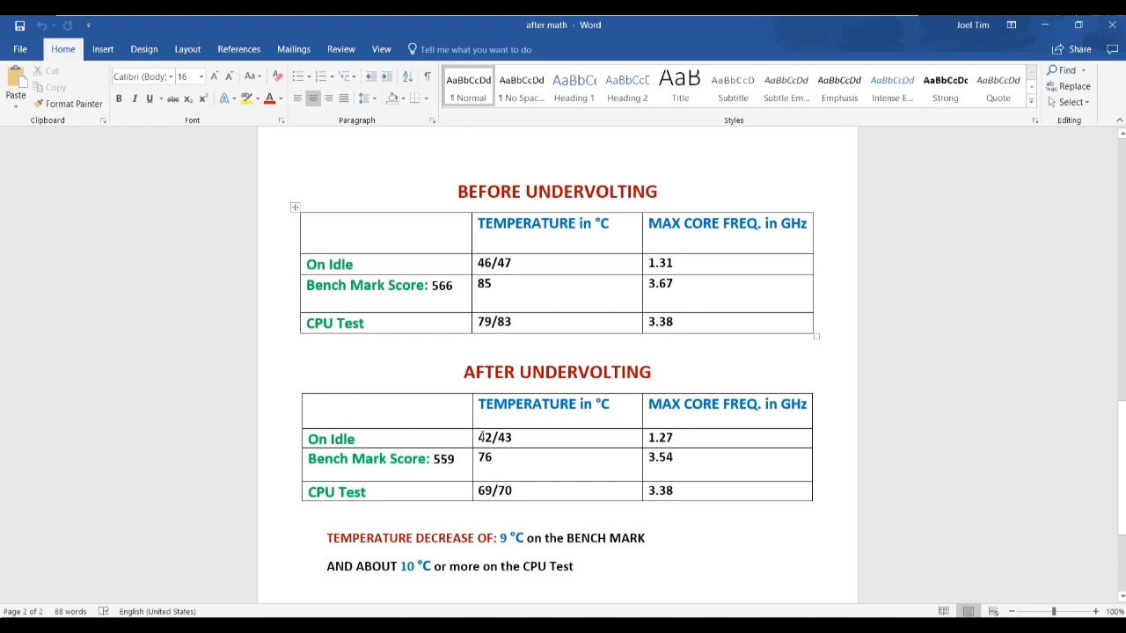
mouse_move(519, 436)
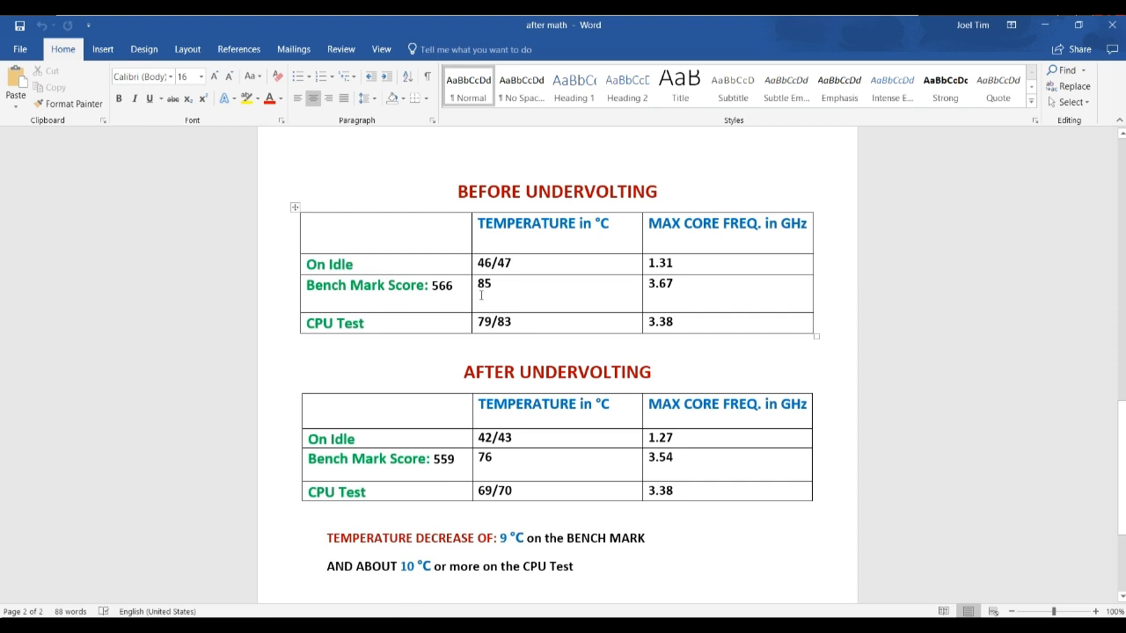
mouse_move(552, 285)
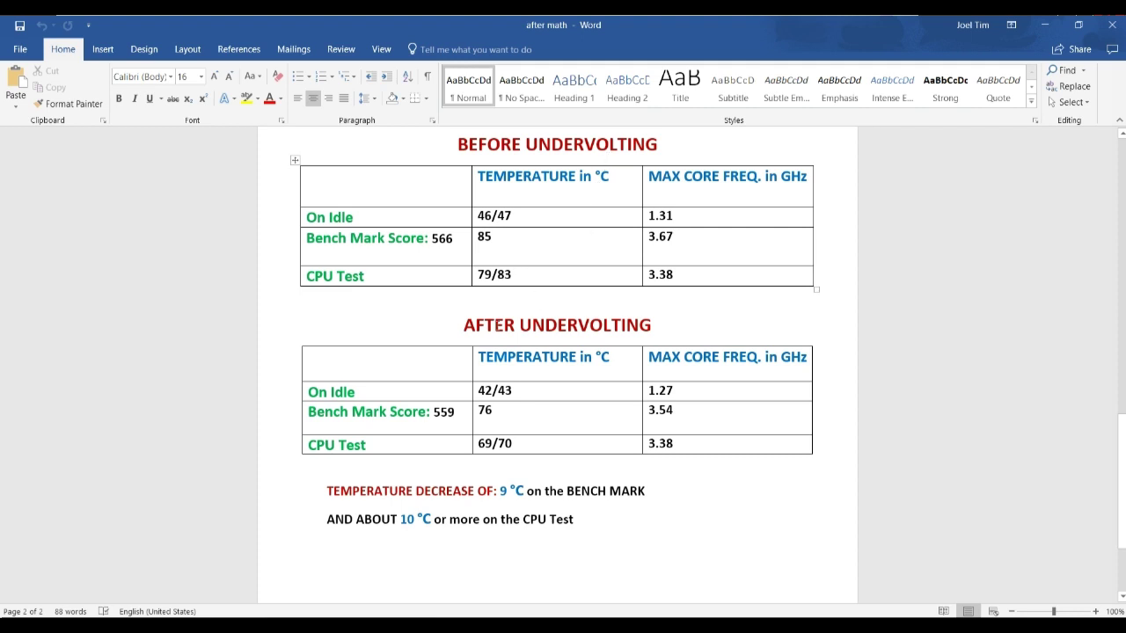
mouse_move(505, 264)
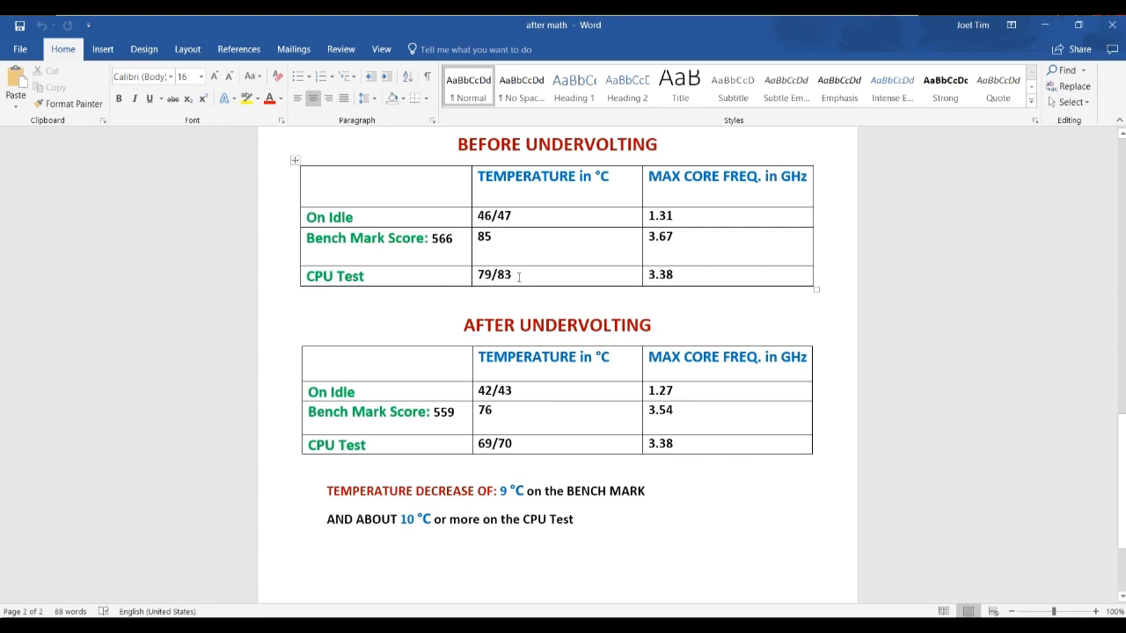
mouse_move(431, 471)
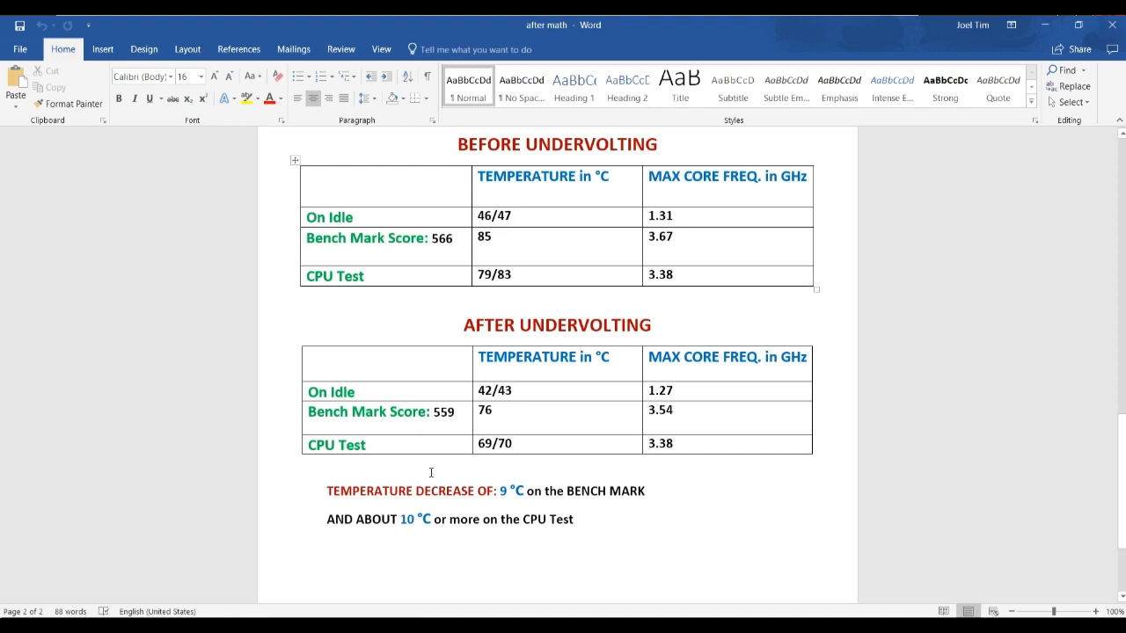
scroll("down", 3)
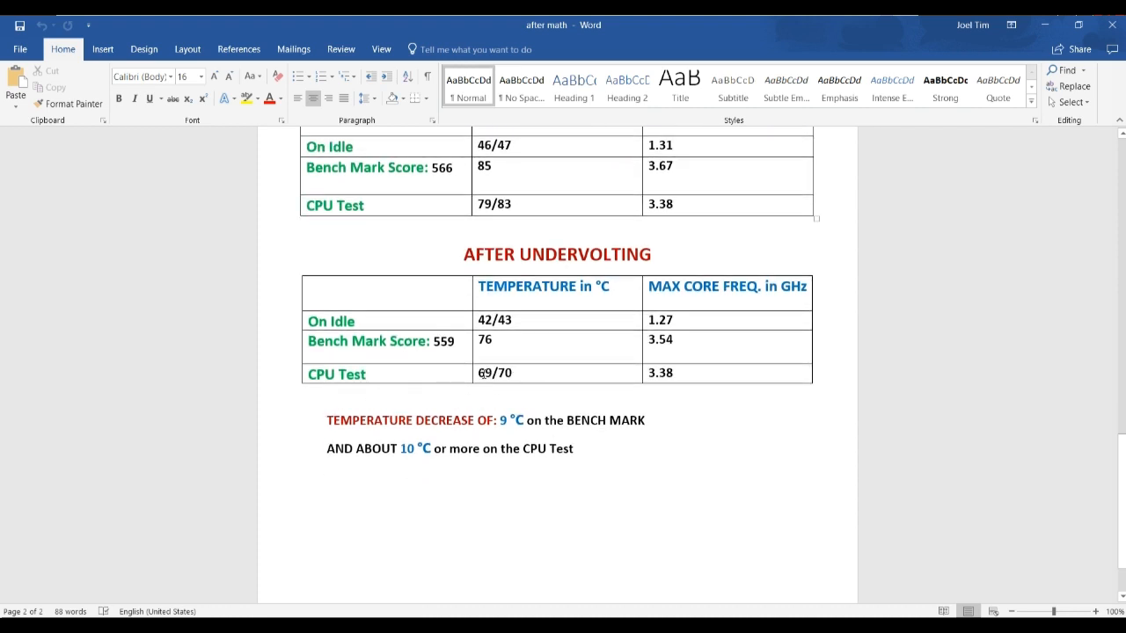
mouse_move(431, 383)
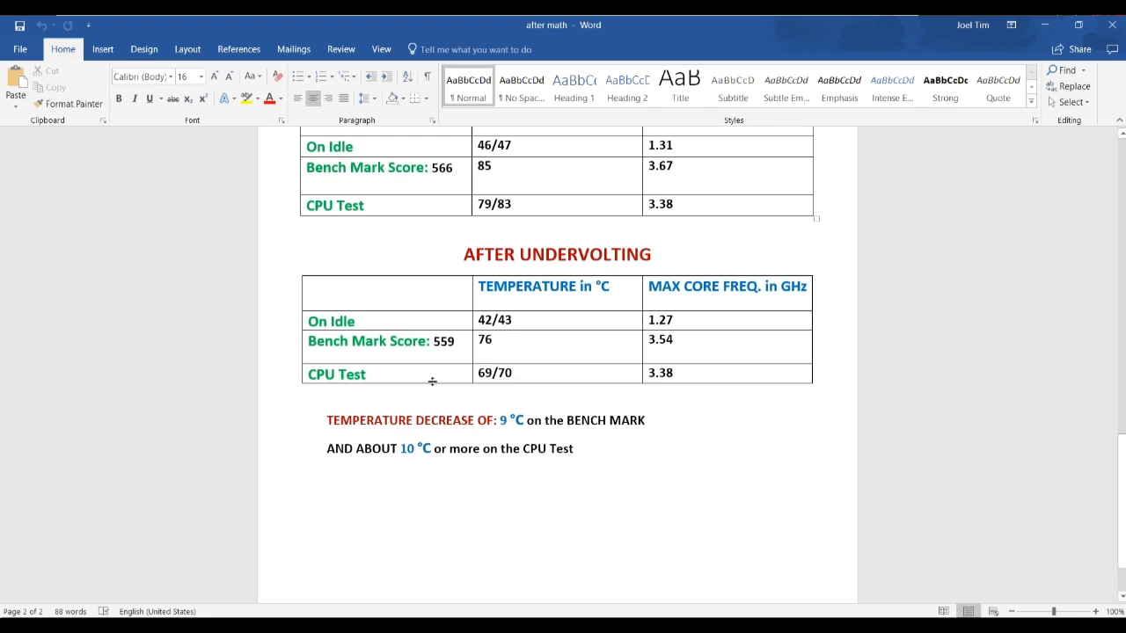
mouse_move(396, 427)
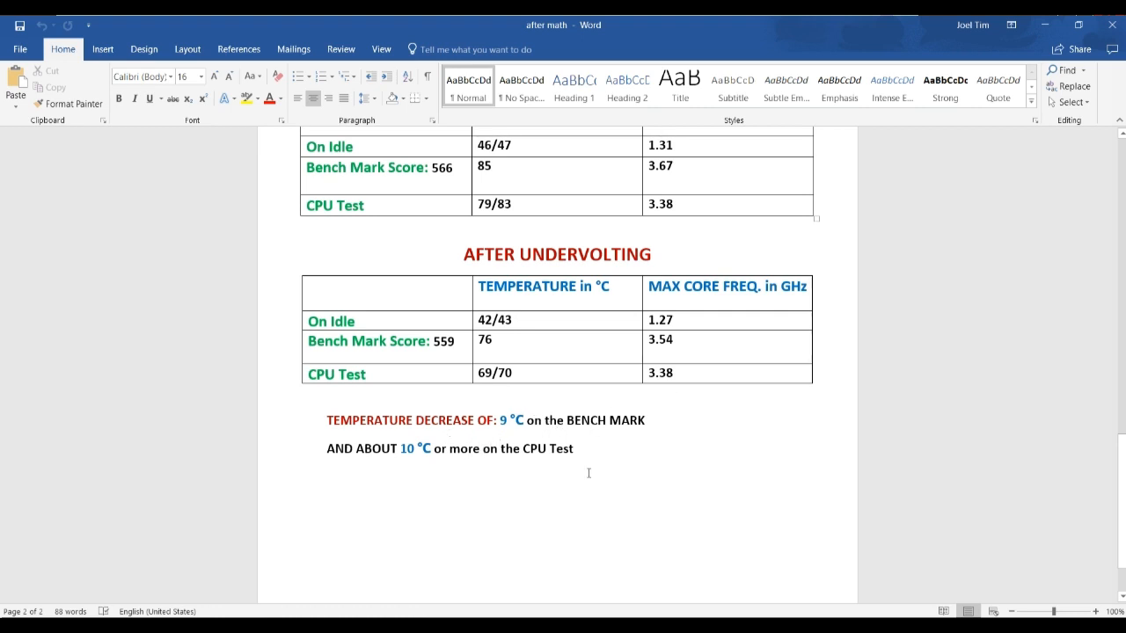
scroll("up", 3)
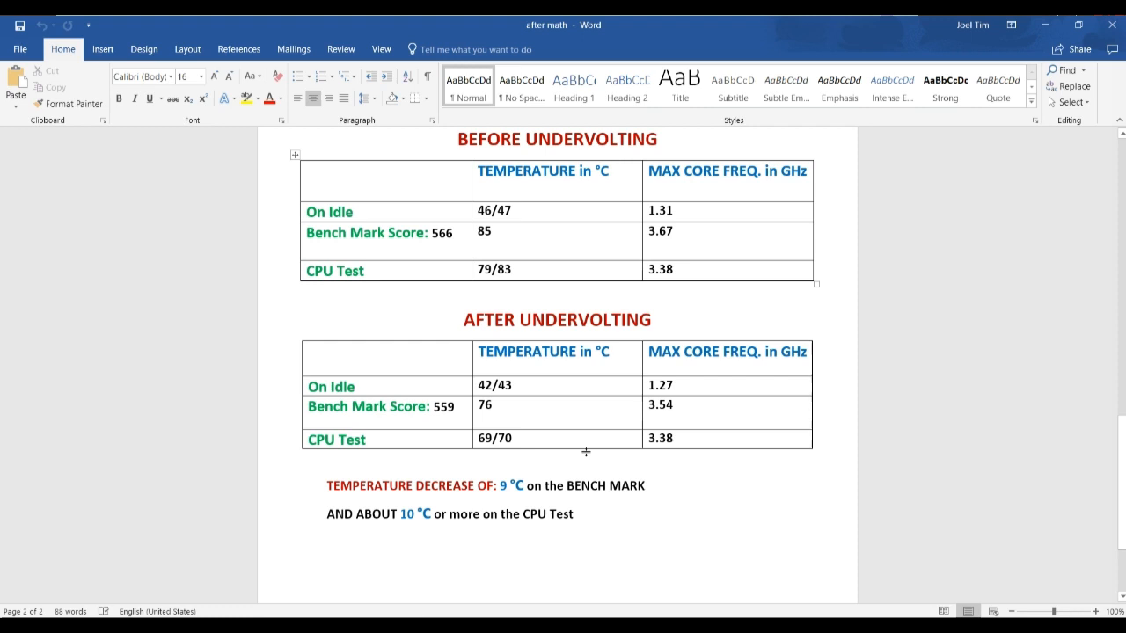
scroll("up", 3)
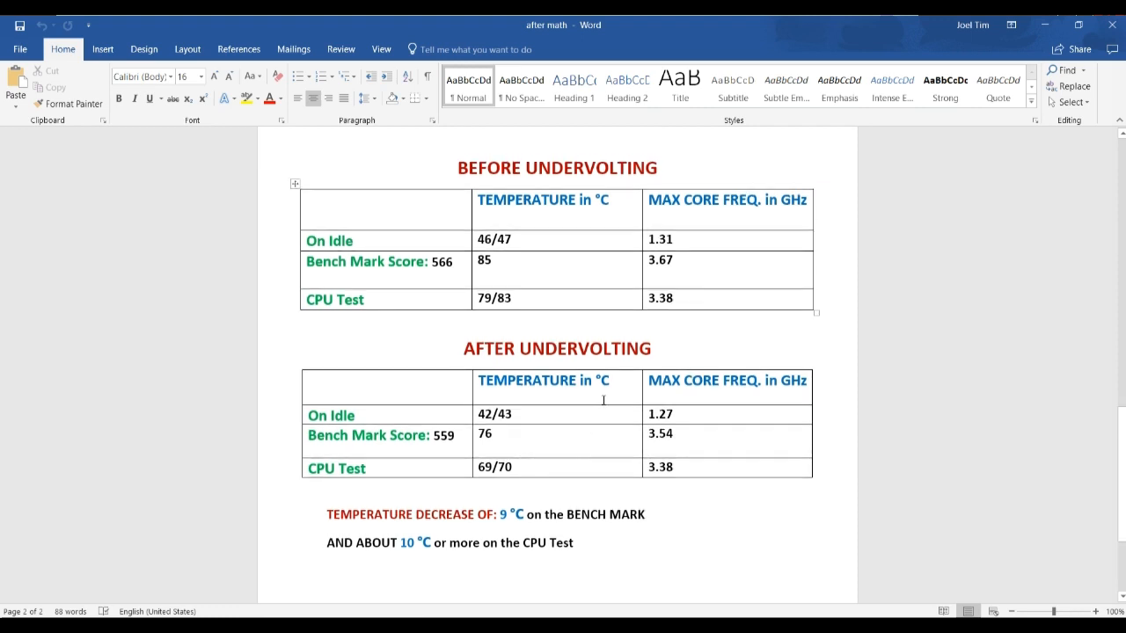
mouse_move(774, 275)
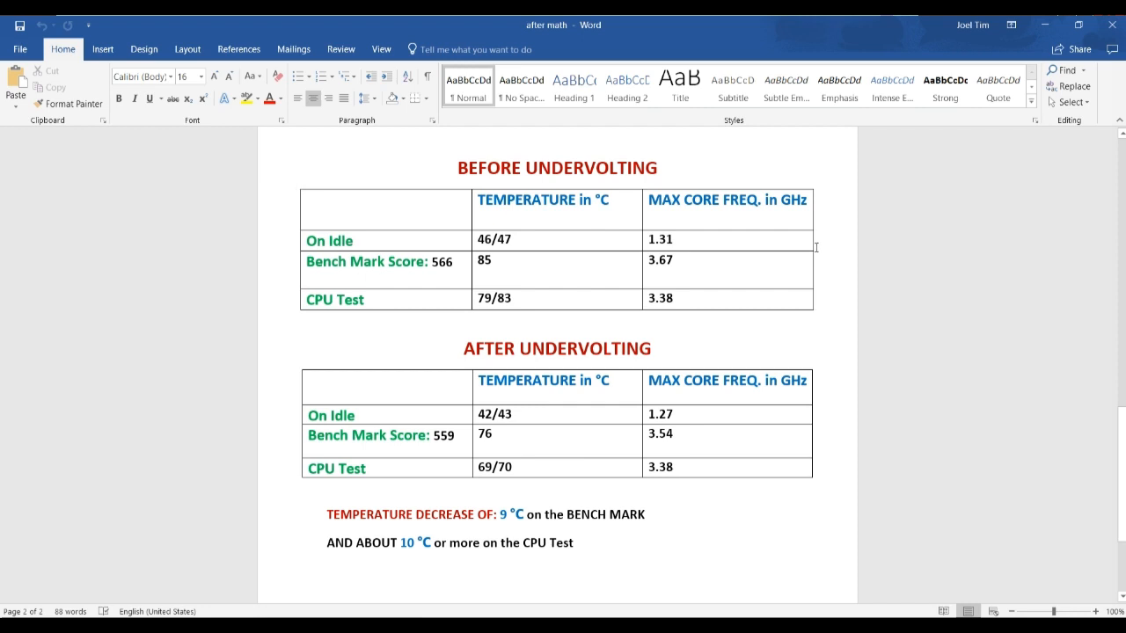
mouse_move(1062, 42)
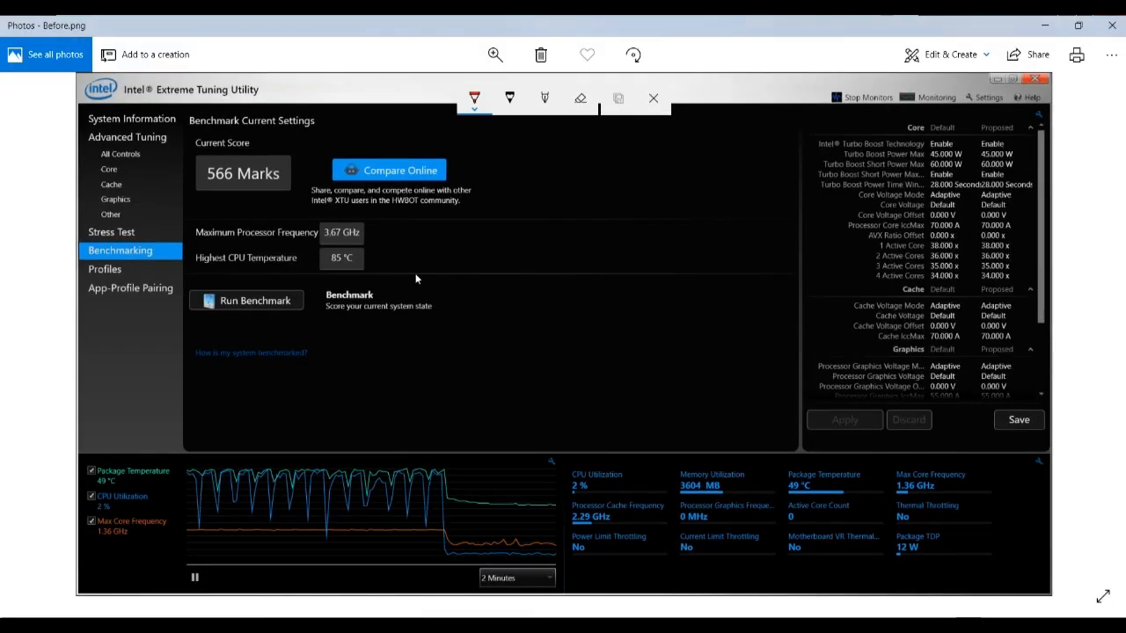
mouse_move(317, 234)
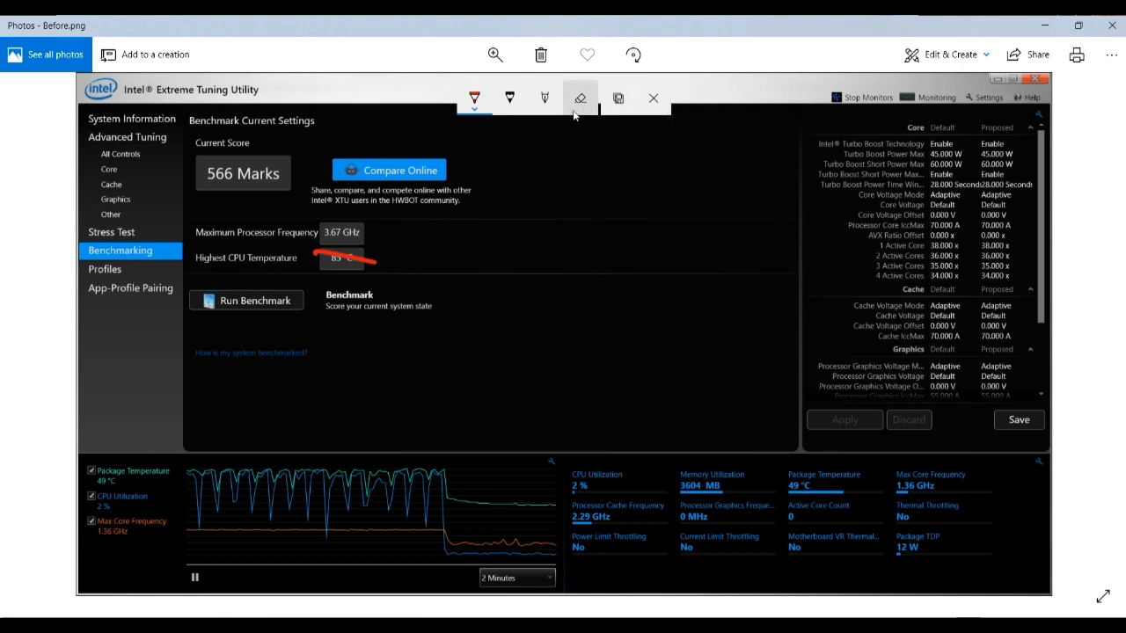
mouse_move(300, 232)
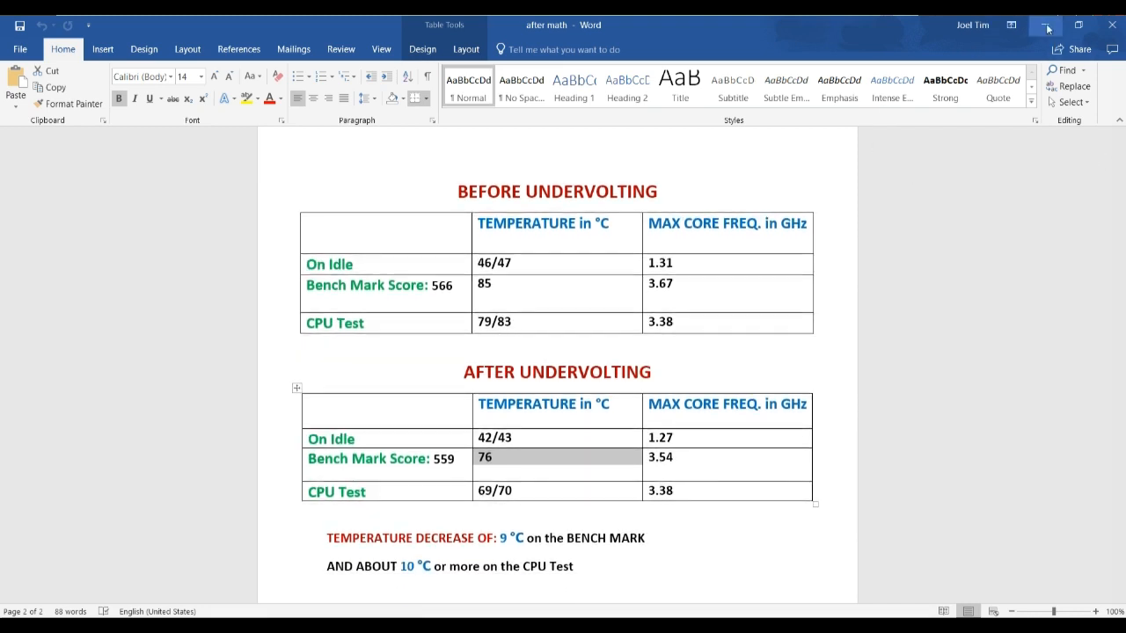
mouse_move(1045, 27)
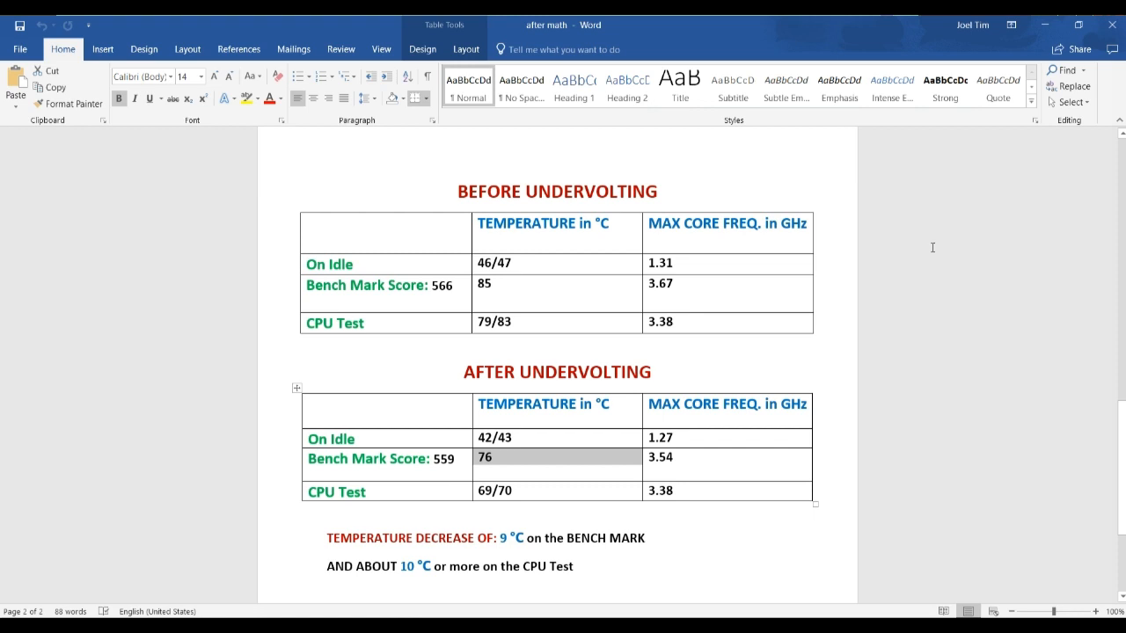
mouse_move(563, 598)
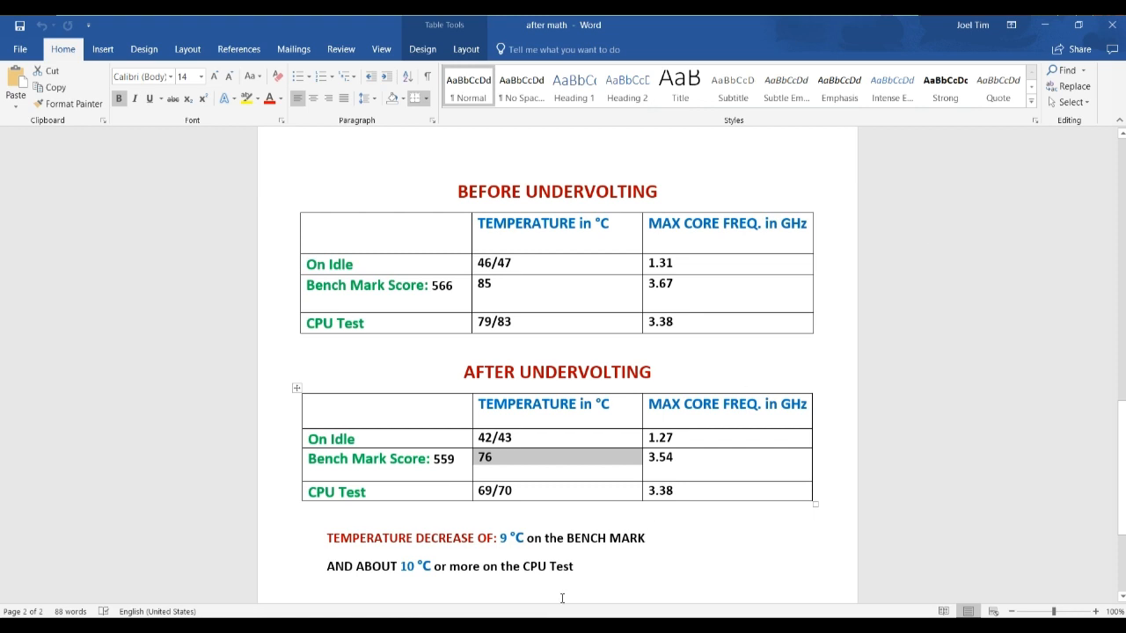
mouse_move(878, 500)
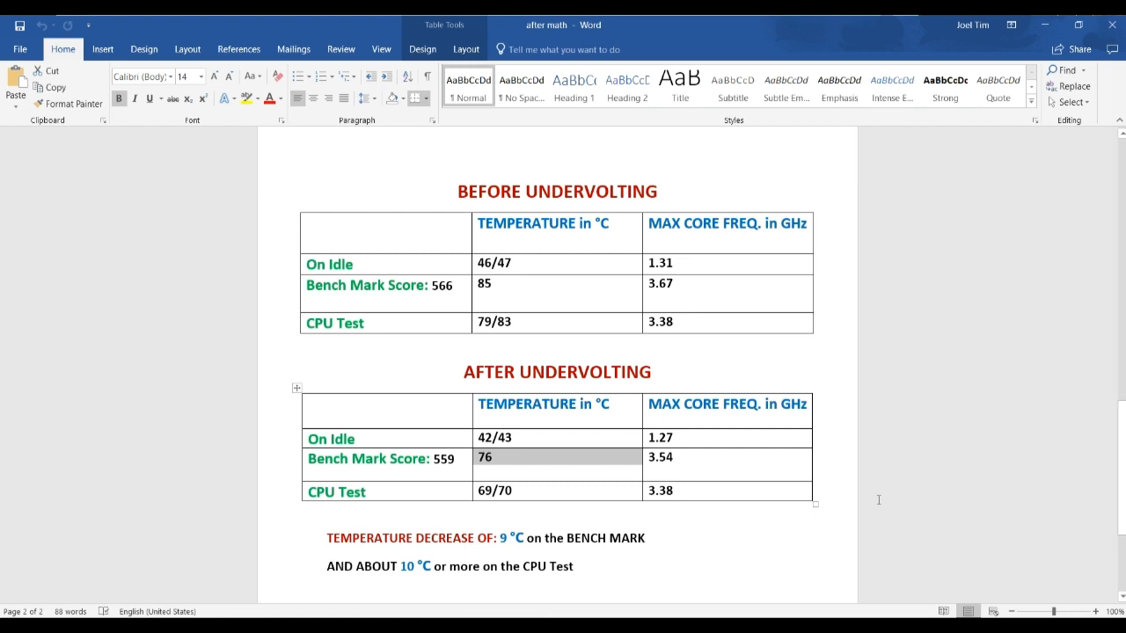